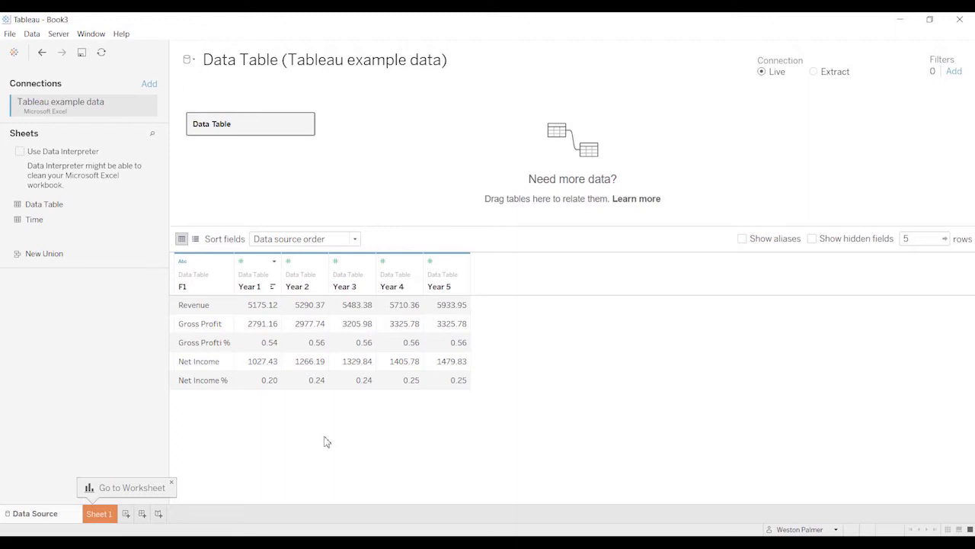
mouse_move(509, 347)
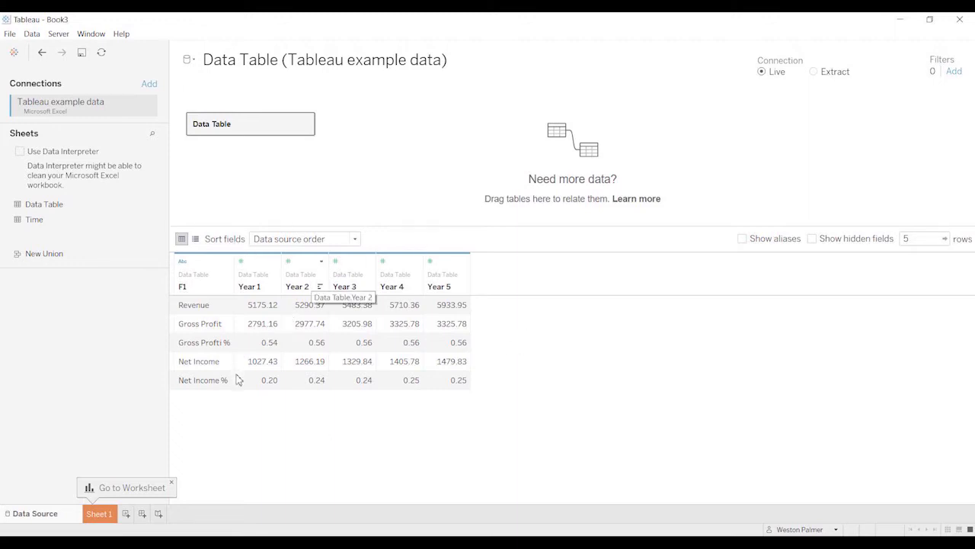
mouse_move(177, 370)
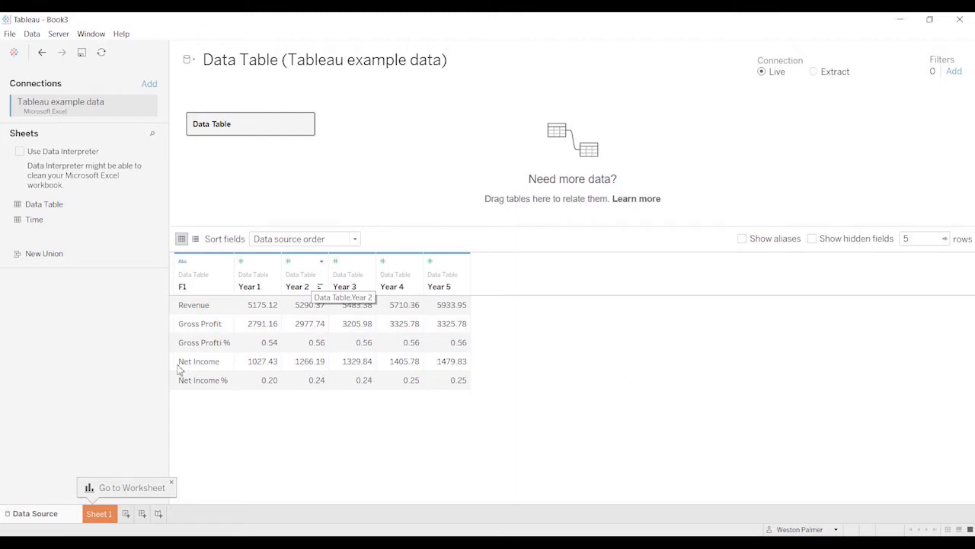
mouse_move(196, 297)
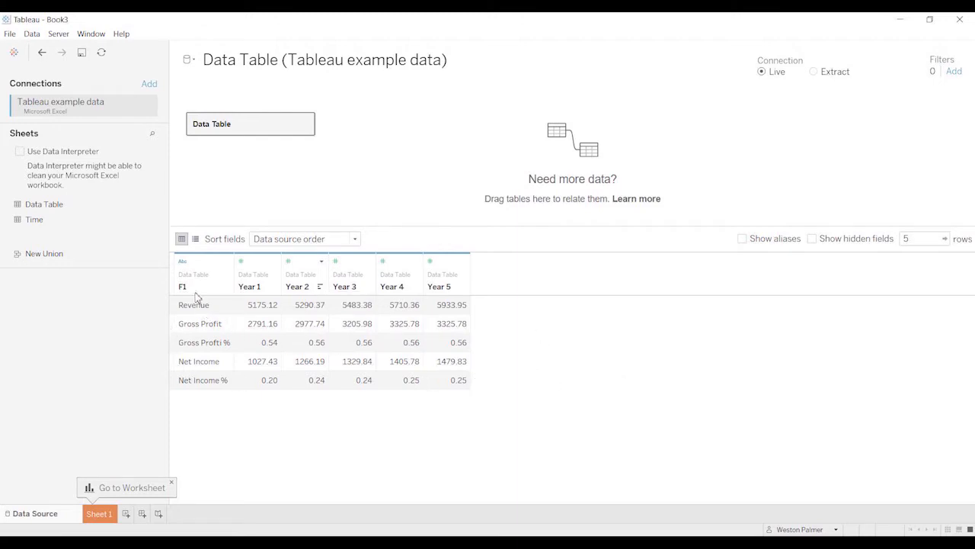
- Rename the Data Table's F1 column header to Category
double_click(194, 285)
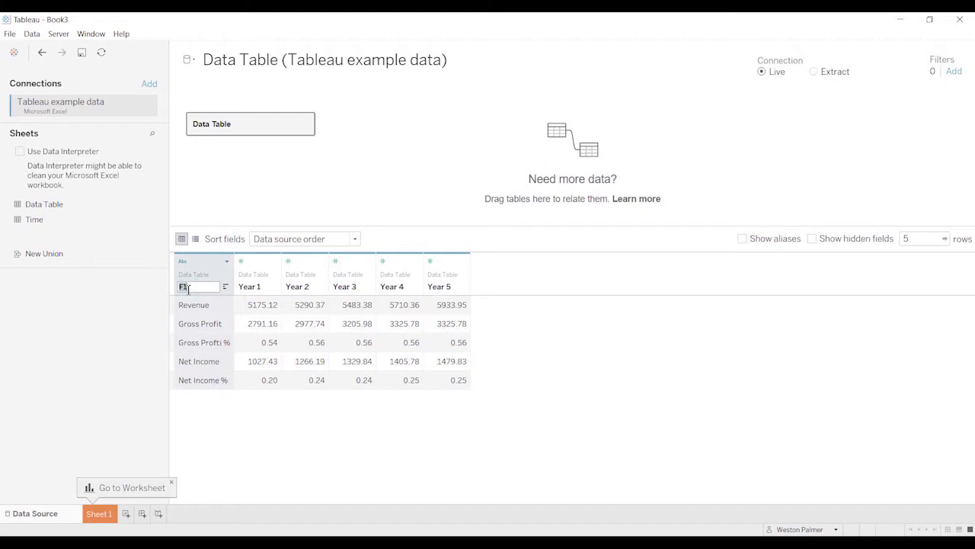
type("ategory")
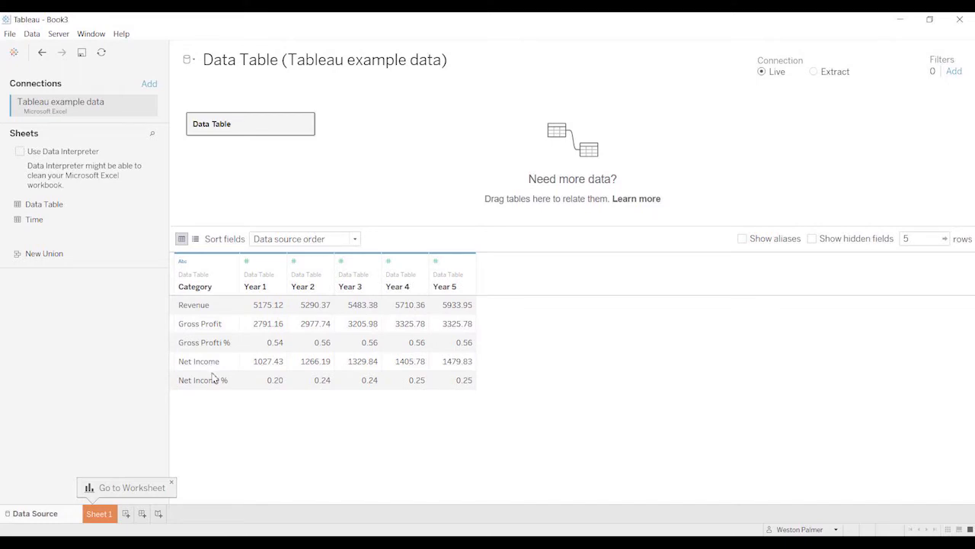
mouse_move(167, 450)
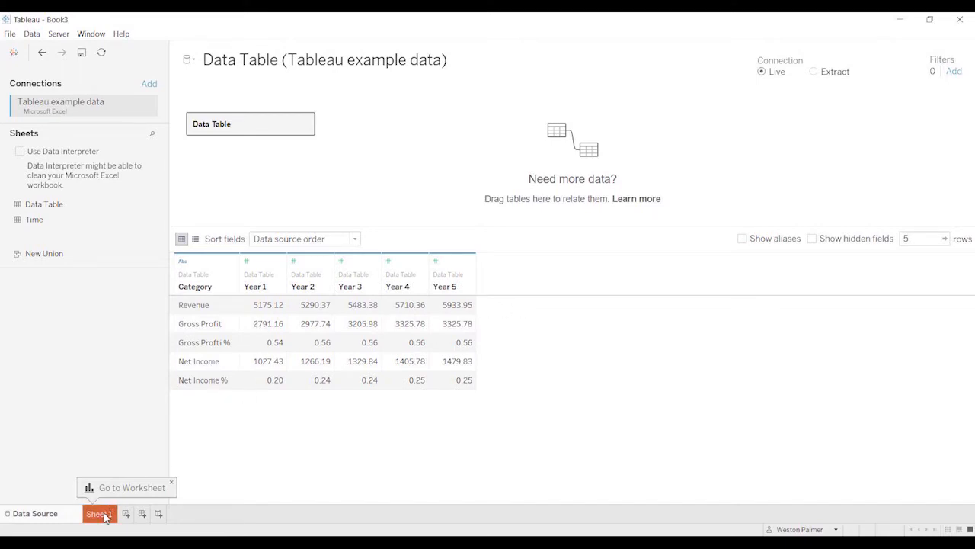
- On Sheet 1, select fields Year 1 through Year 5 and convert them to measures
left_click(99, 513)
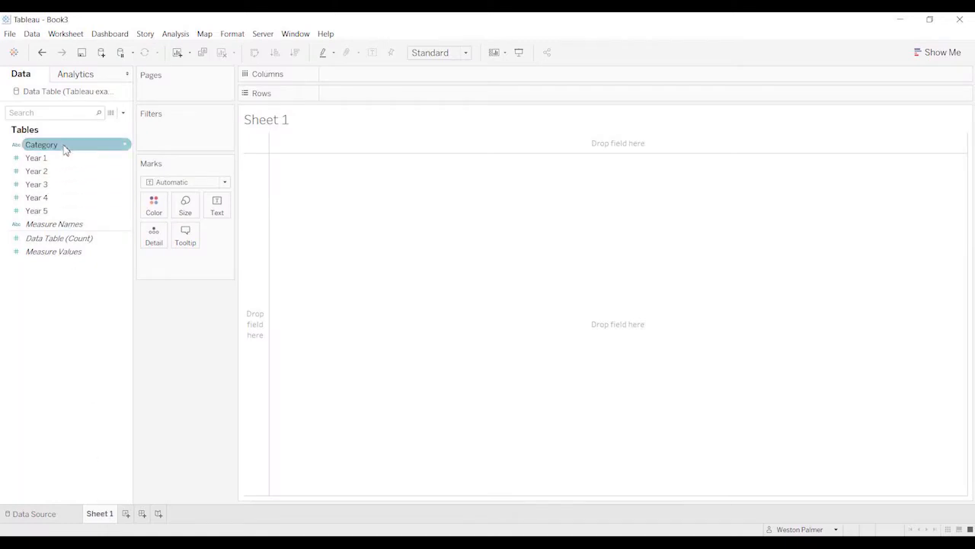
left_click(36, 158)
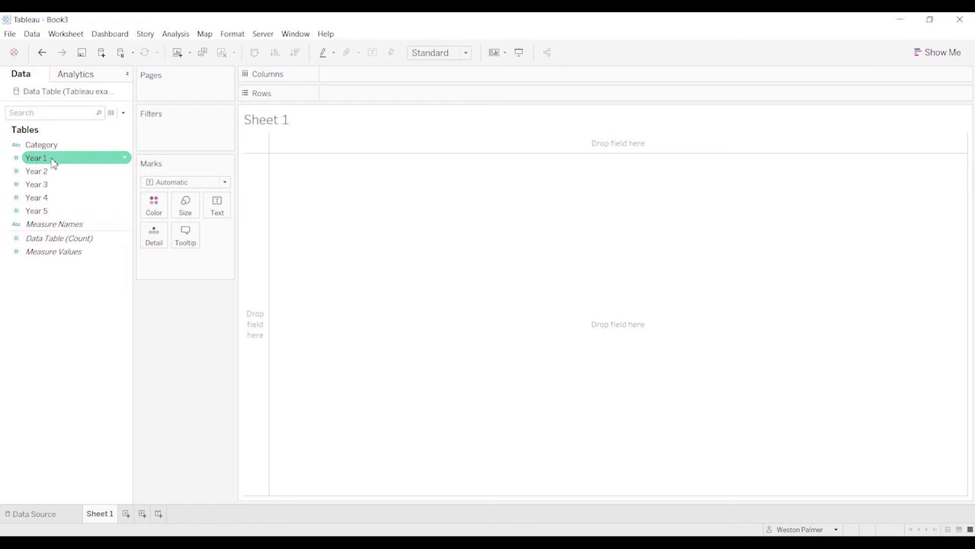
left_click(36, 197)
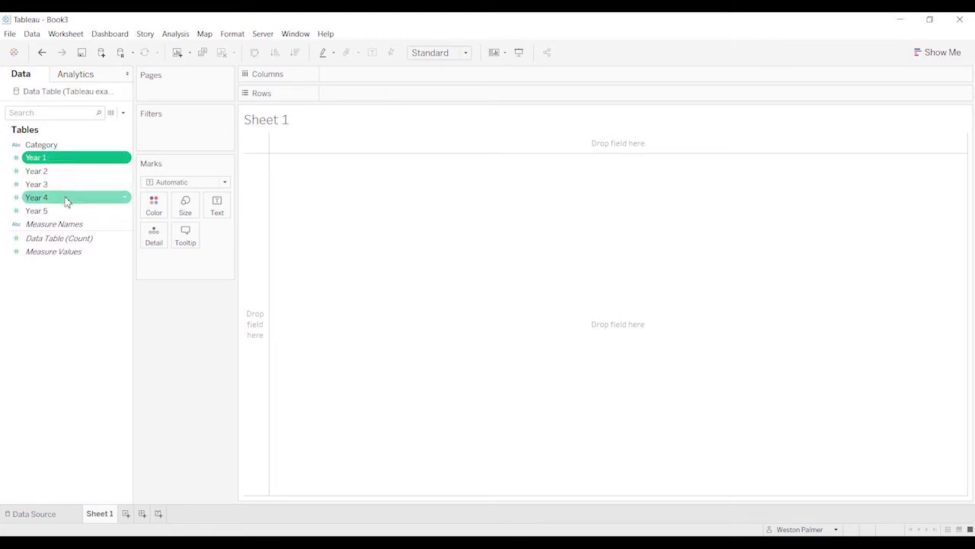
left_click(37, 211)
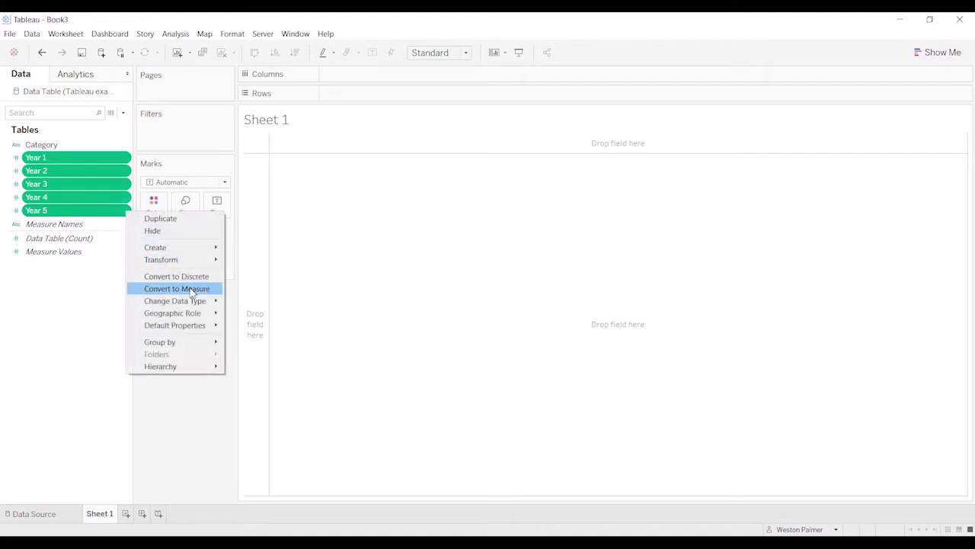
left_click(176, 288)
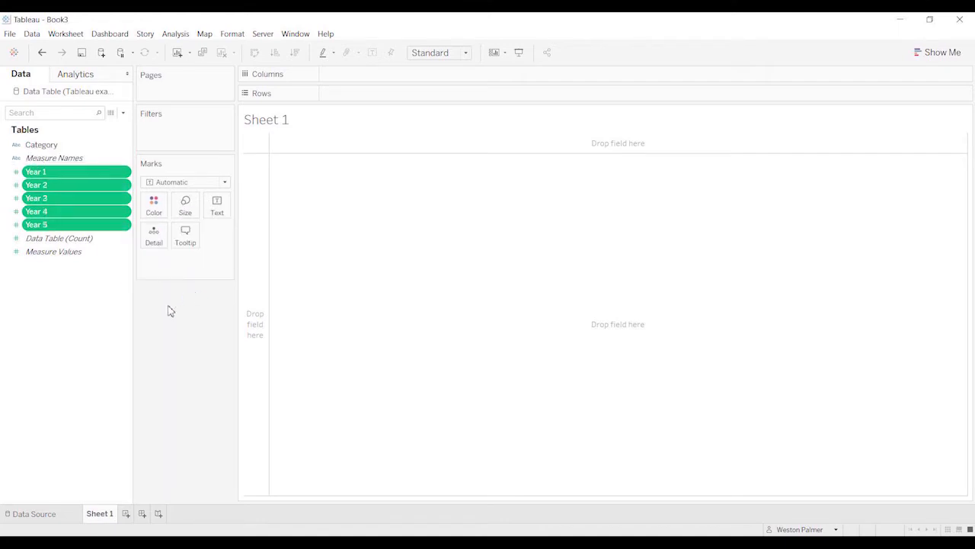
mouse_move(156, 306)
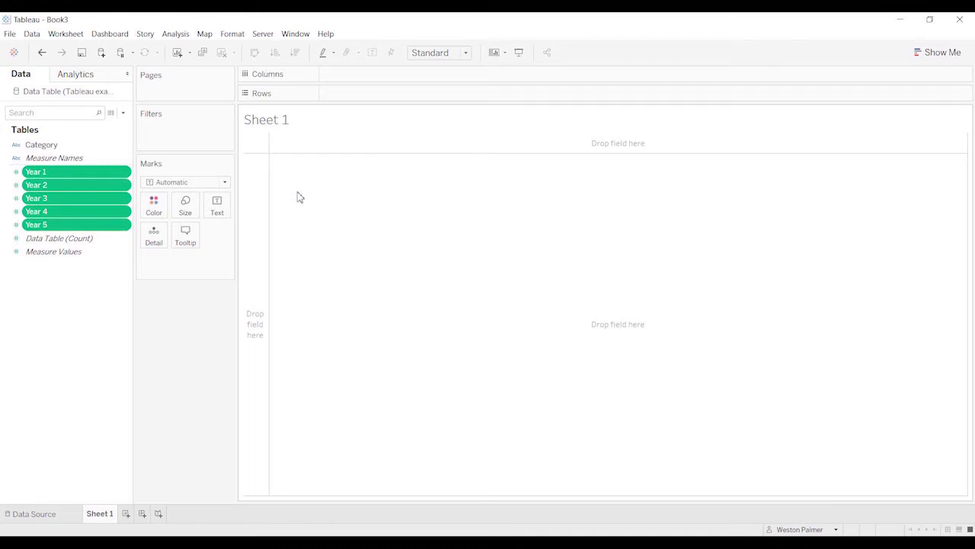
mouse_move(160, 330)
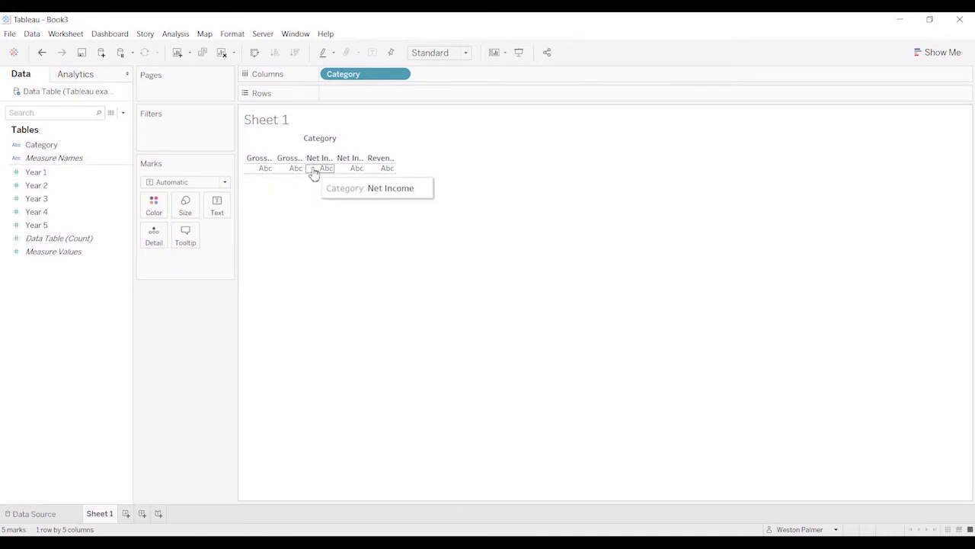
left_click(53, 251)
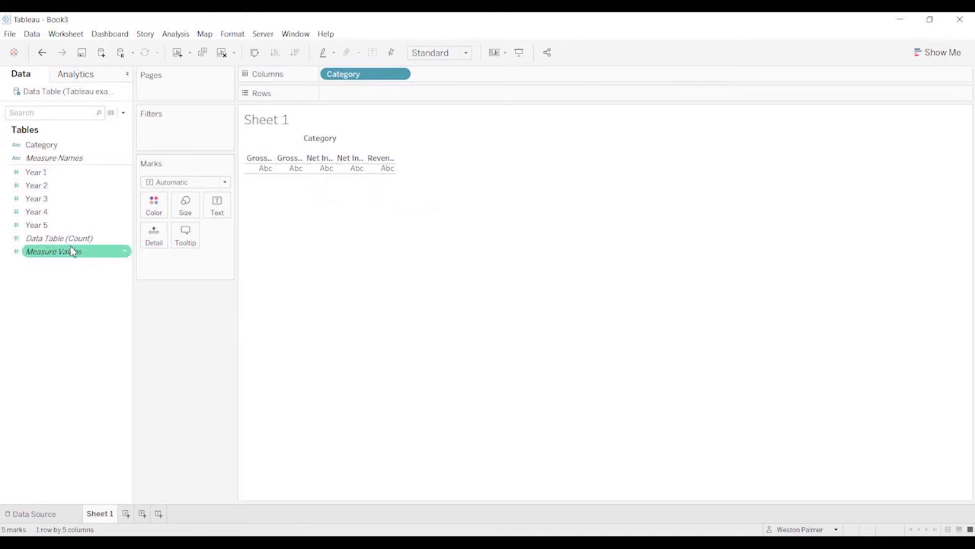
left_click_drag(36, 171, 179, 161)
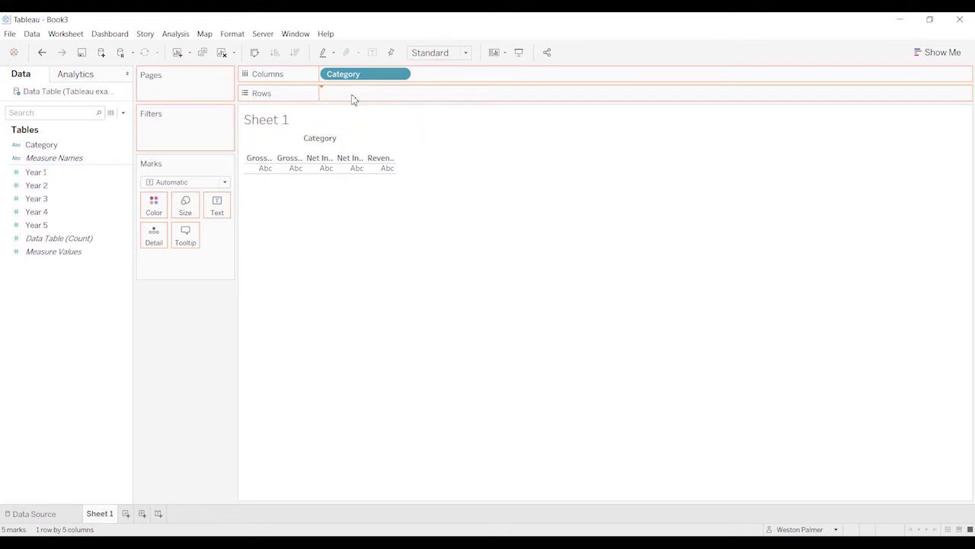
left_click_drag(36, 171, 366, 93)
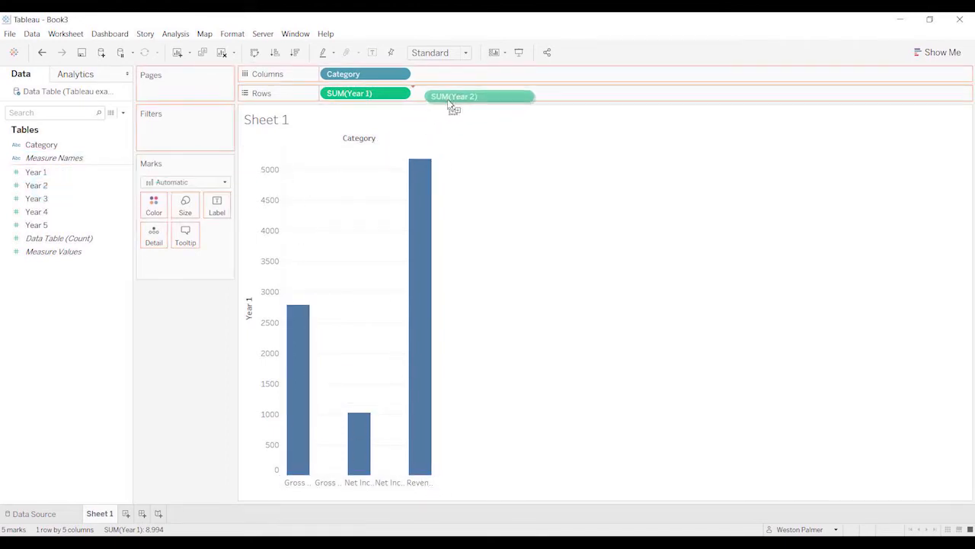
left_click_drag(455, 96, 457, 93)
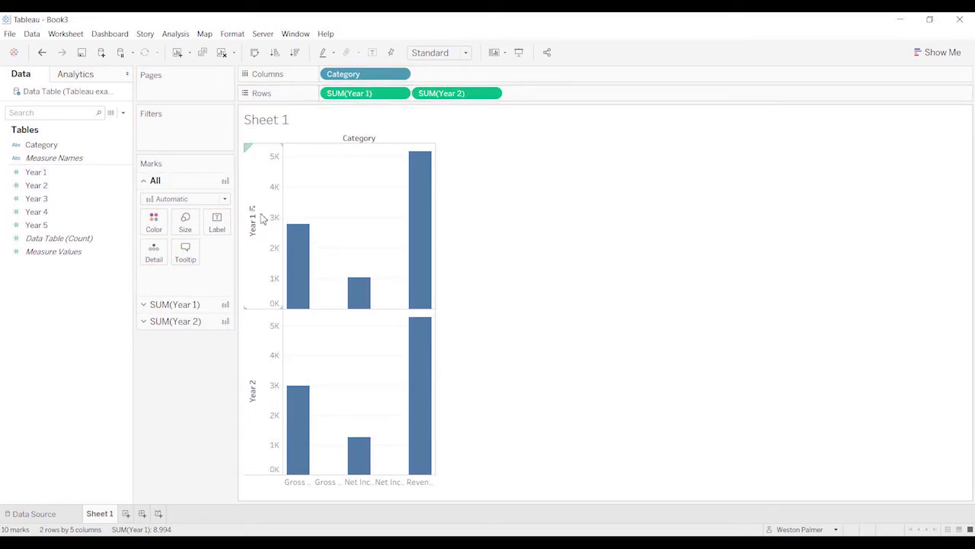
mouse_move(281, 487)
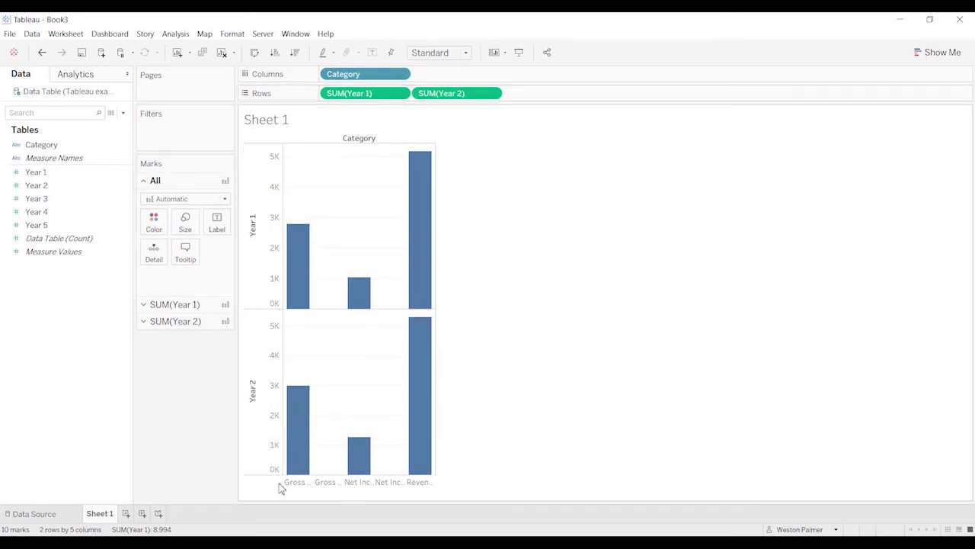
mouse_move(302, 181)
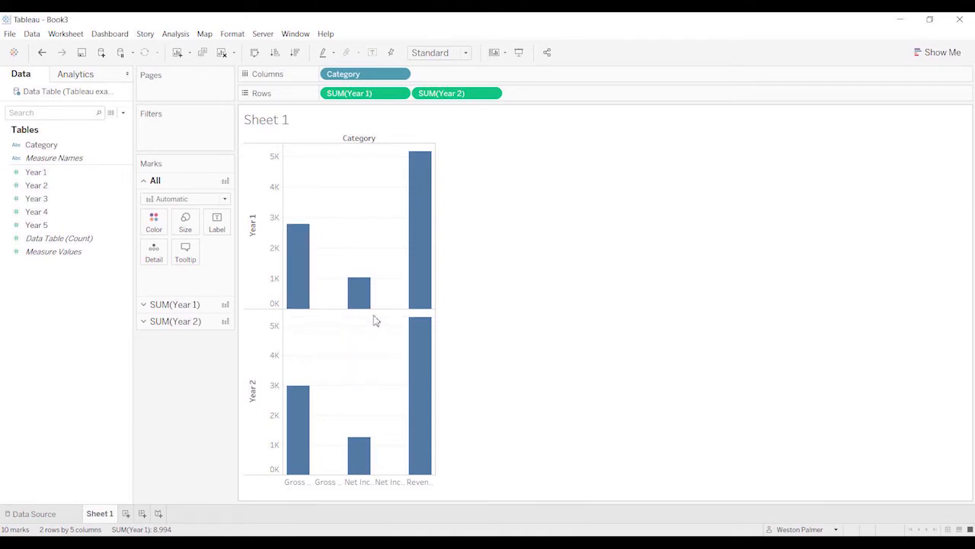
mouse_move(409, 296)
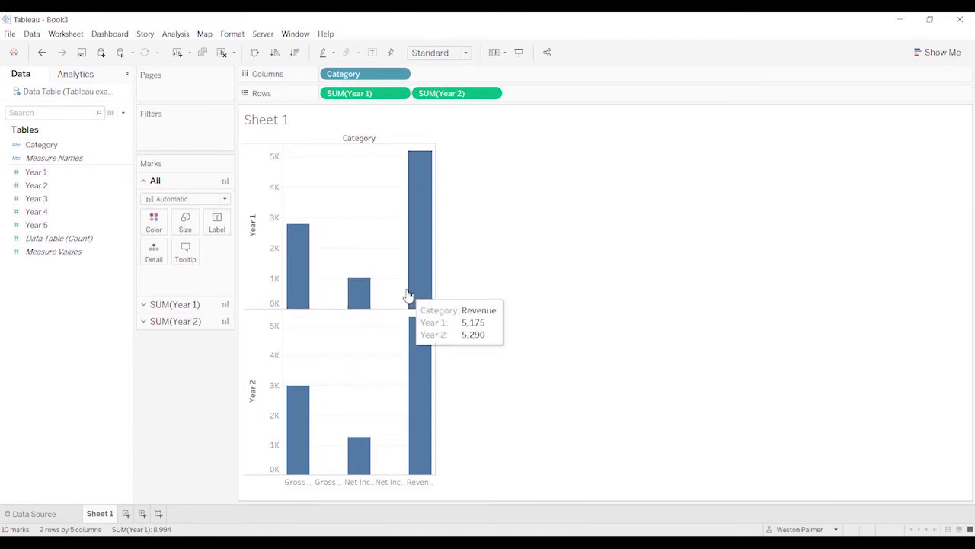
mouse_move(442, 93)
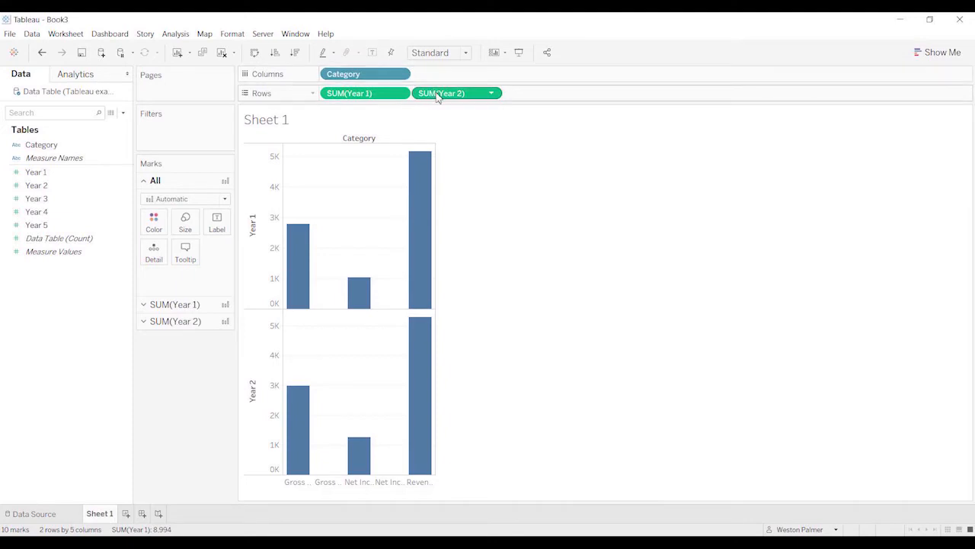
left_click_drag(442, 93, 533, 305)
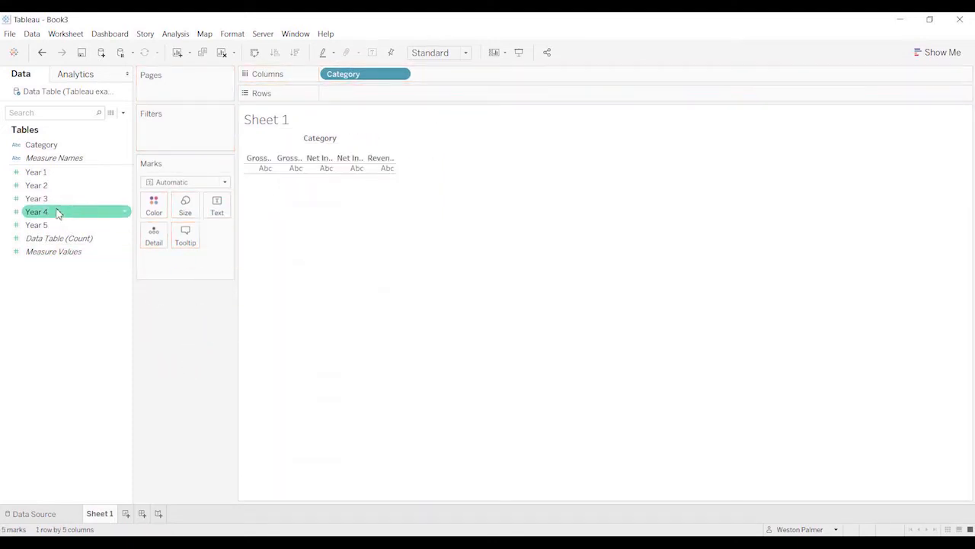
- Chart Measure Values by Measure Names as bars, excluding Count of Data Table
left_click(53, 158)
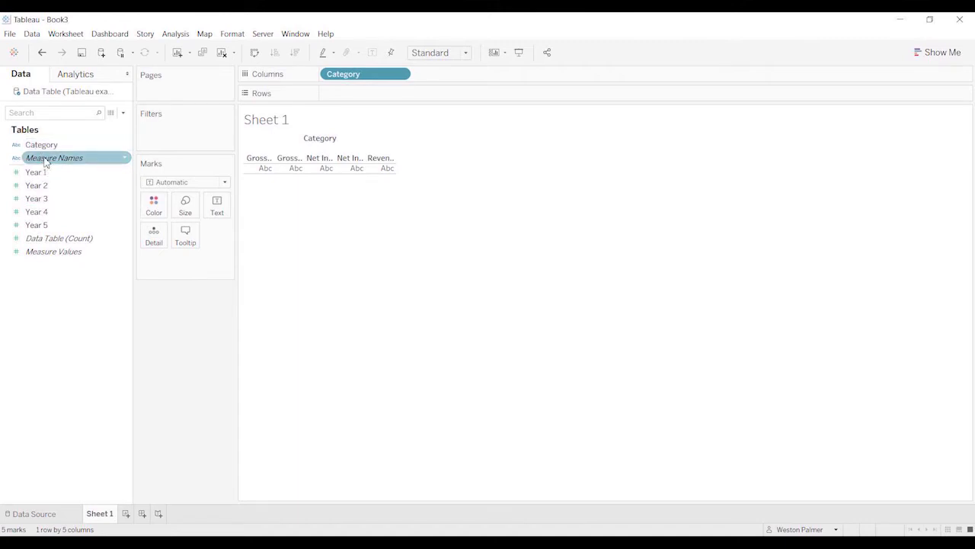
left_click_drag(54, 158, 327, 80)
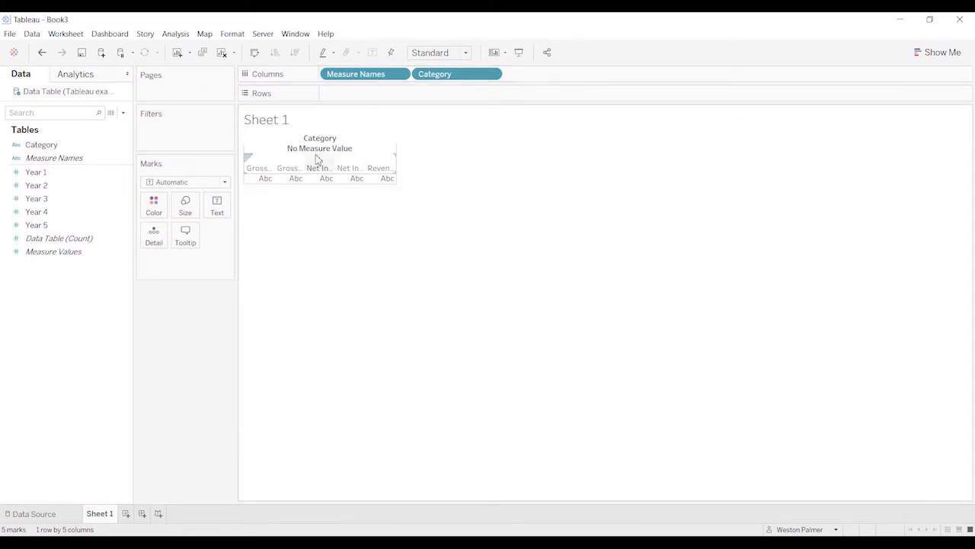
mouse_move(290, 227)
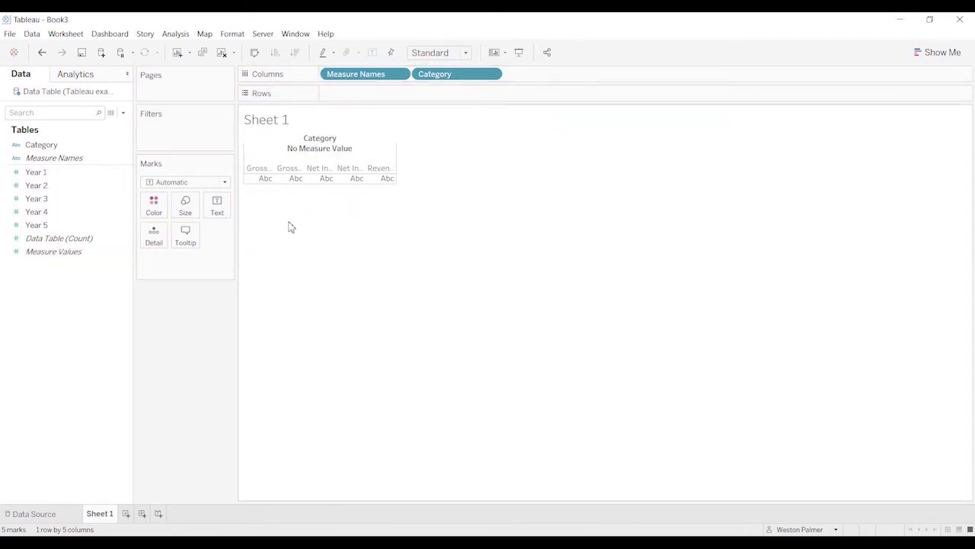
left_click(53, 251)
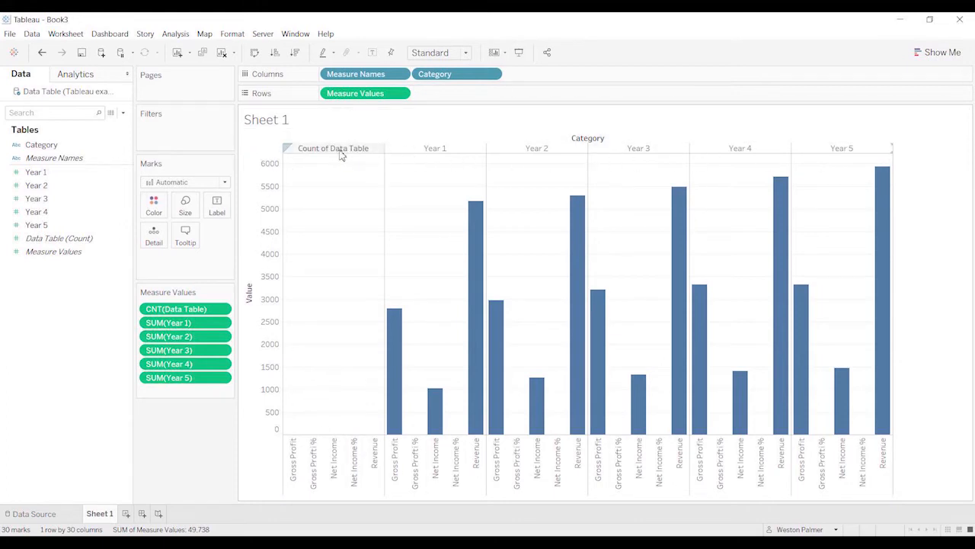
mouse_move(347, 156)
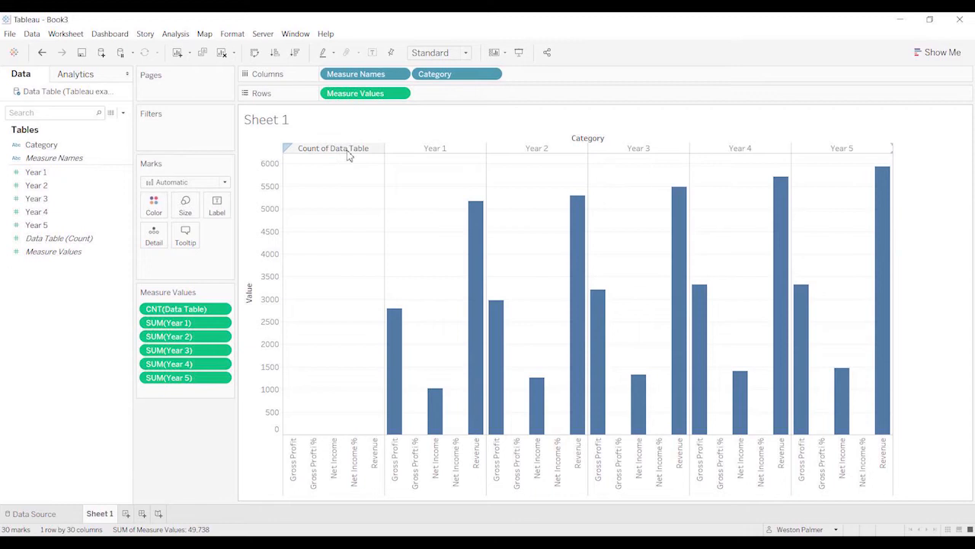
mouse_move(323, 174)
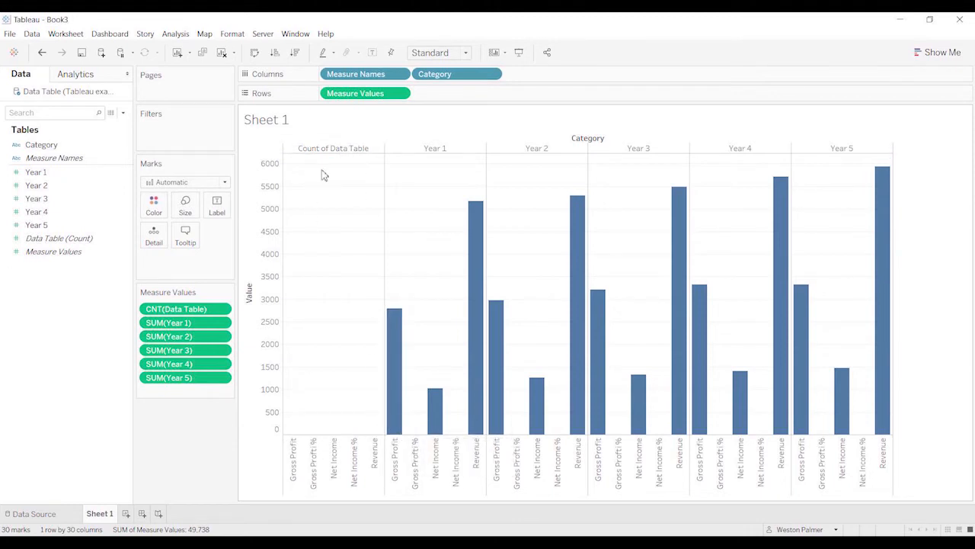
left_click(333, 148)
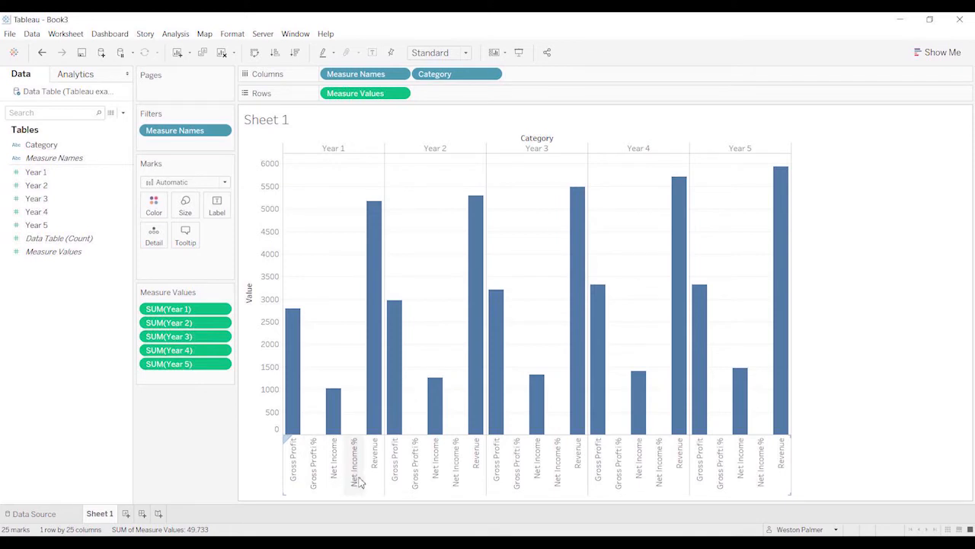
- Exclude the Gross Profit % bars from the chart
left_click(313, 457)
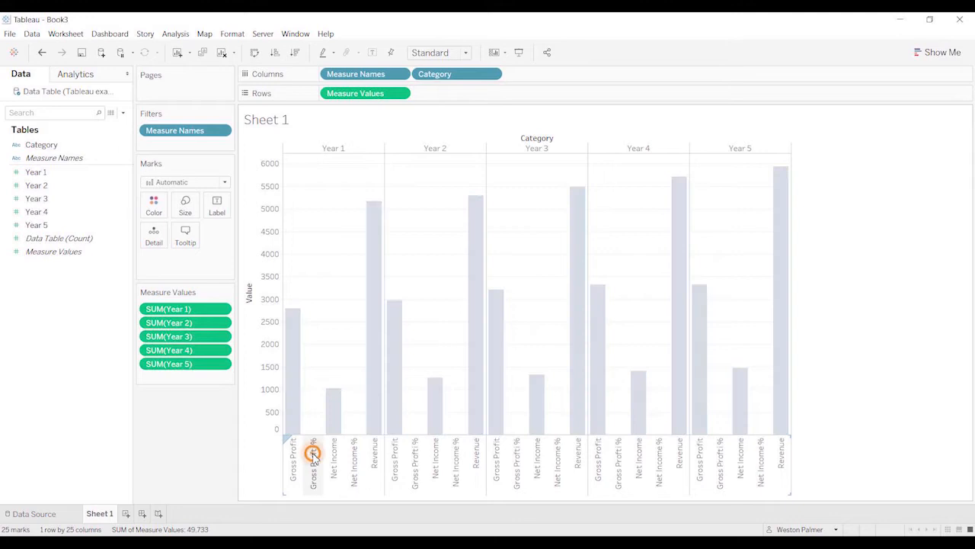
right_click(312, 455)
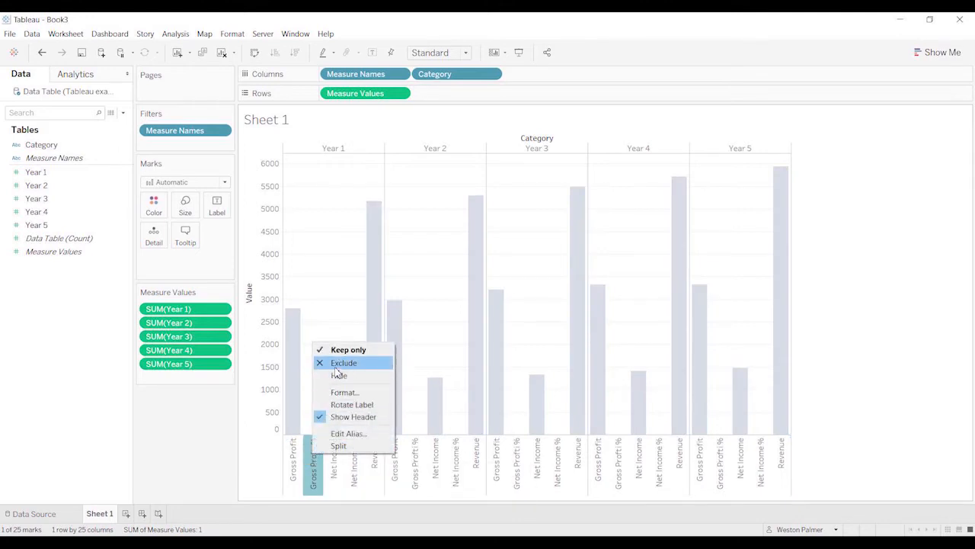
left_click(344, 362)
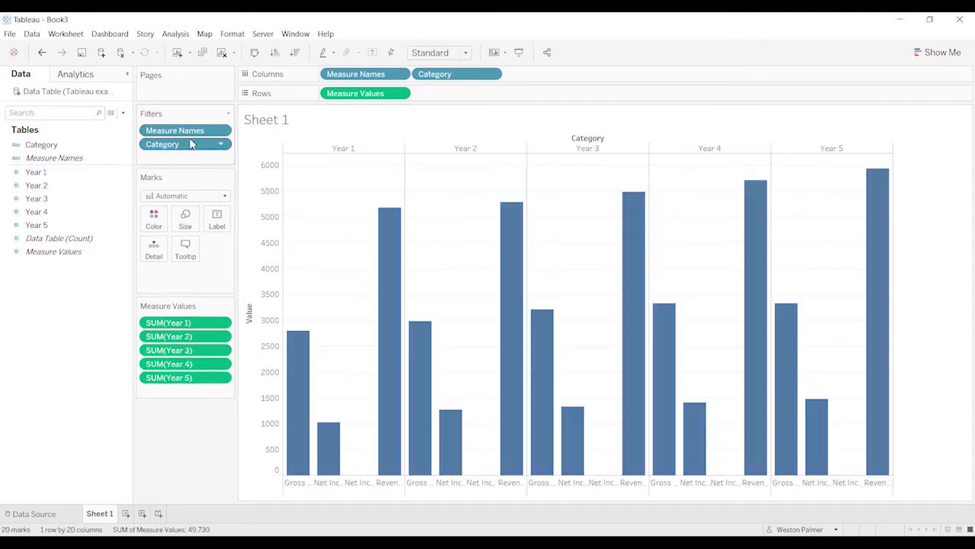
mouse_move(183, 144)
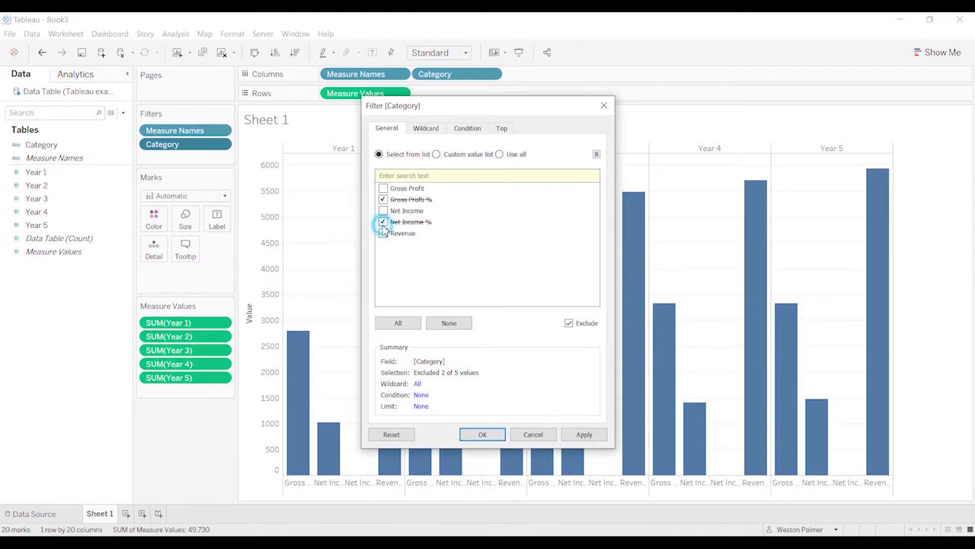
- Set the Category filter to keep only Gross Profit, Net Income and Revenue
left_click(383, 222)
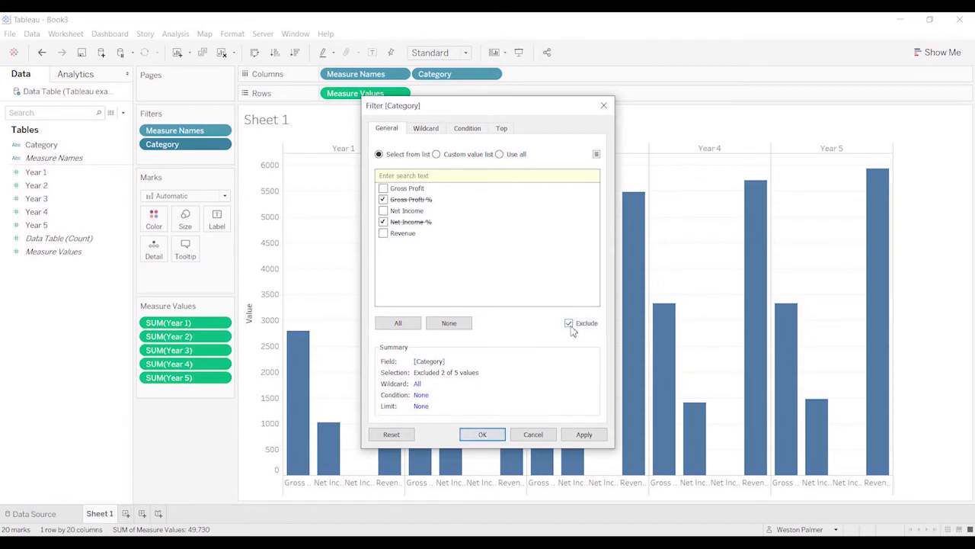
left_click(568, 322)
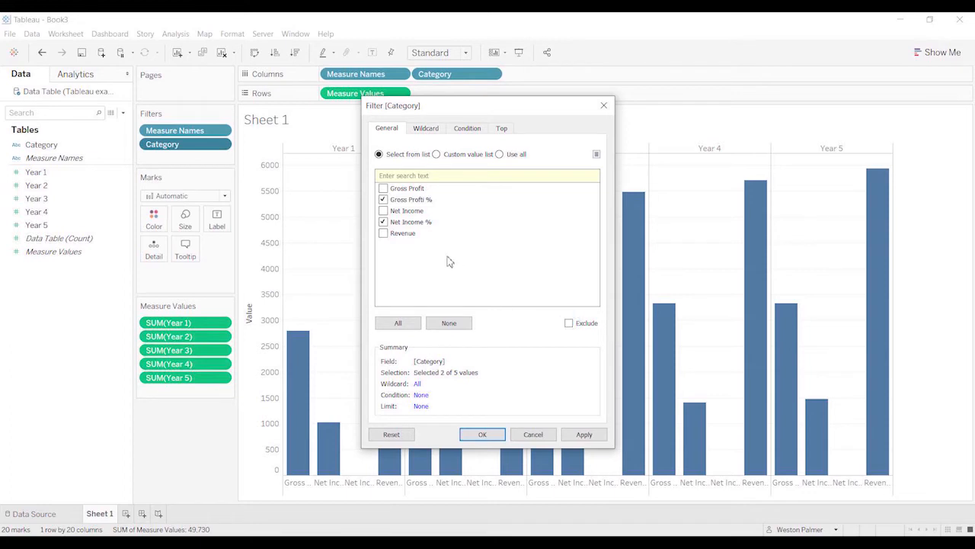
left_click(449, 322)
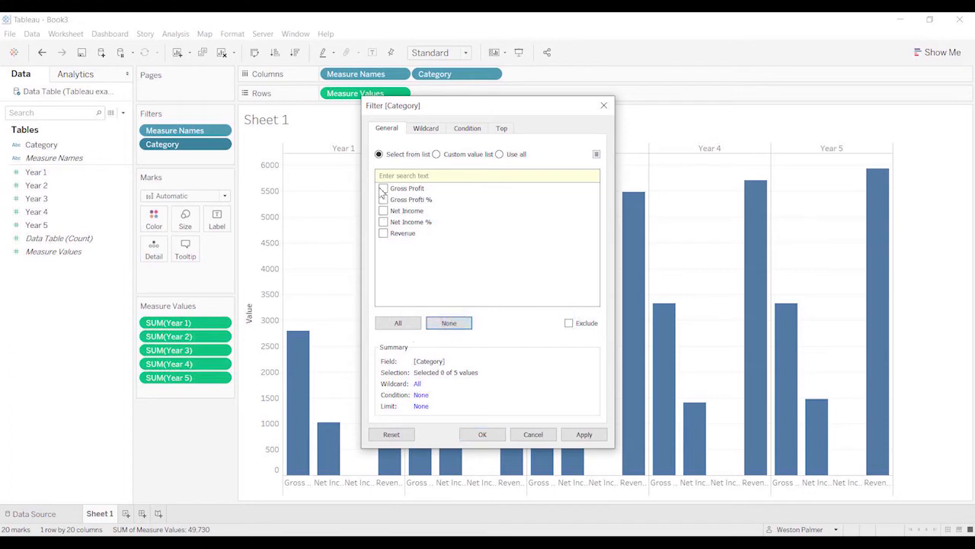
left_click(383, 233)
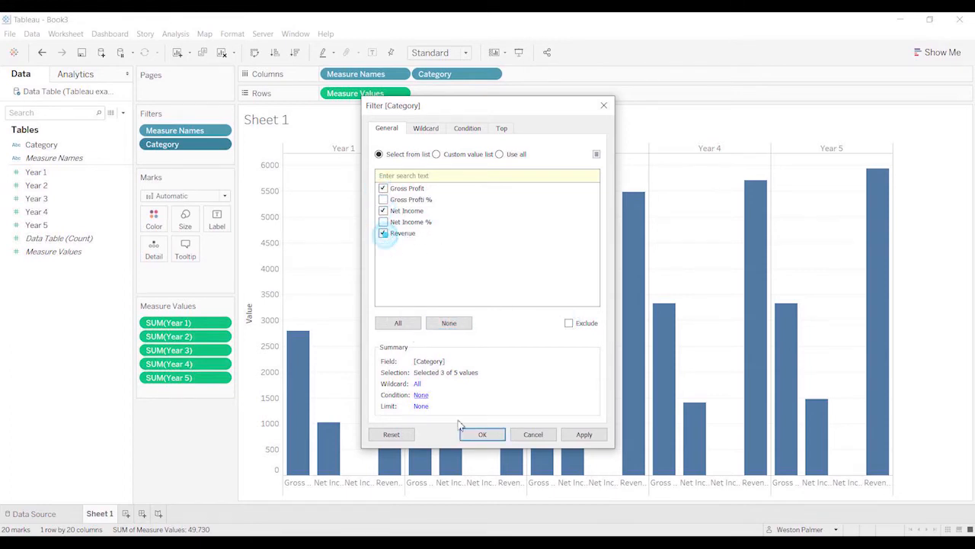
left_click(481, 433)
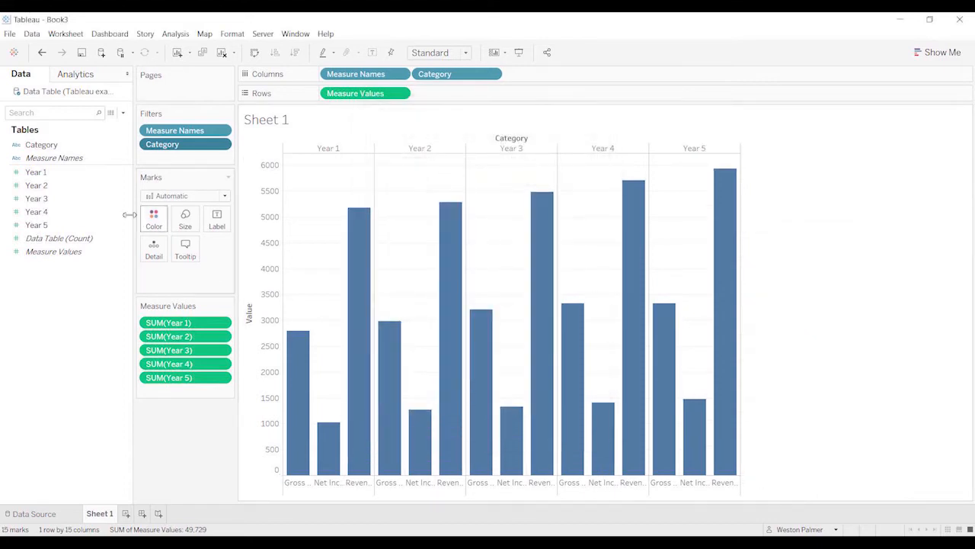
- Colour bars by Category with Revenue teal, sorted descending so Revenue comes first
left_click(41, 144)
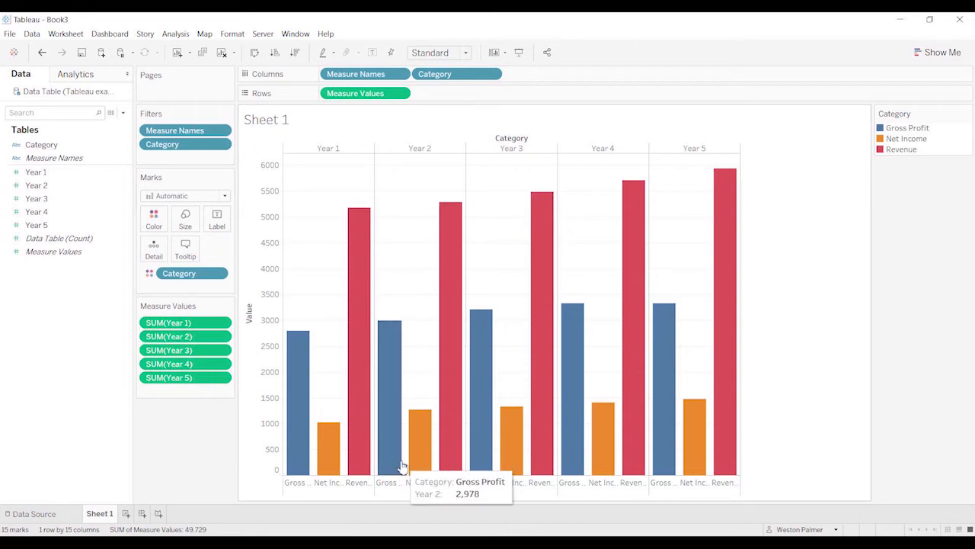
left_click(153, 219)
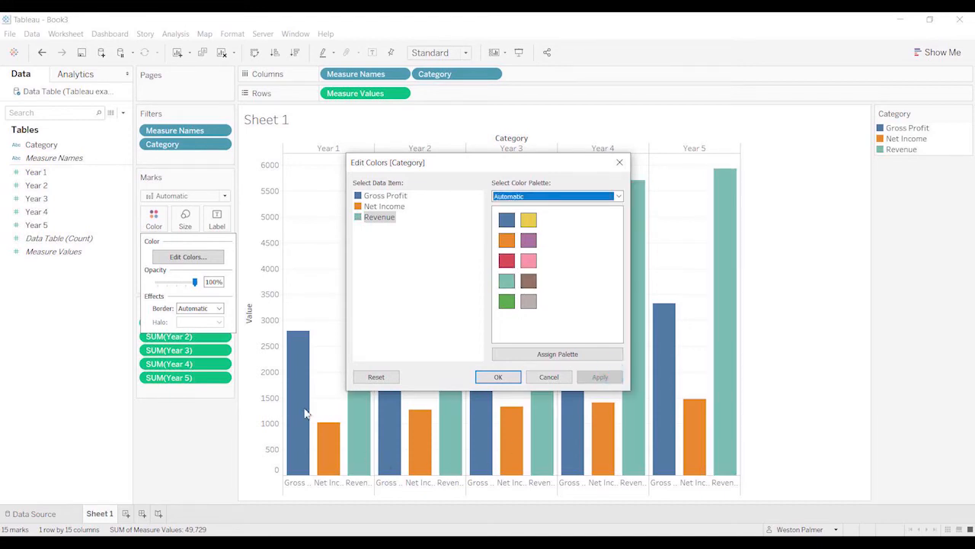
left_click(499, 376)
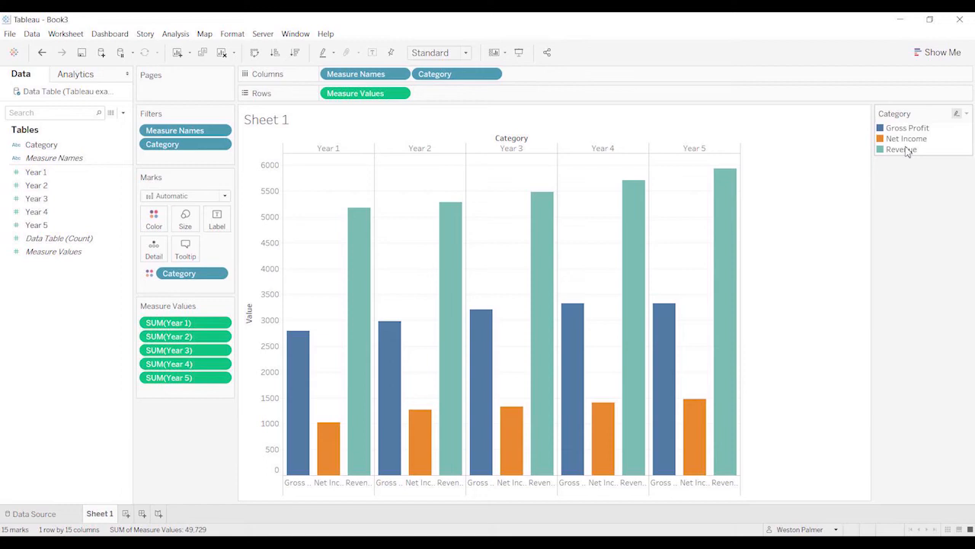
left_click(902, 148)
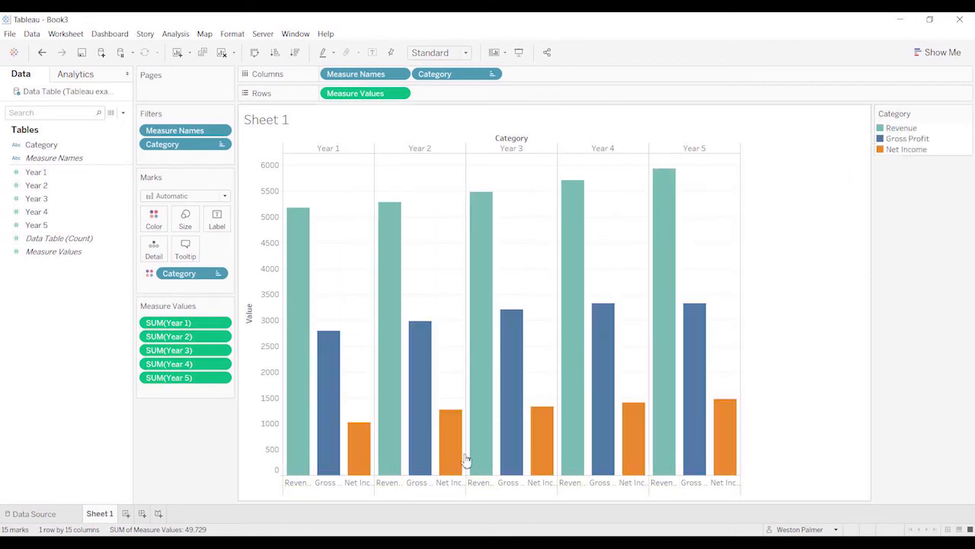
mouse_move(760, 436)
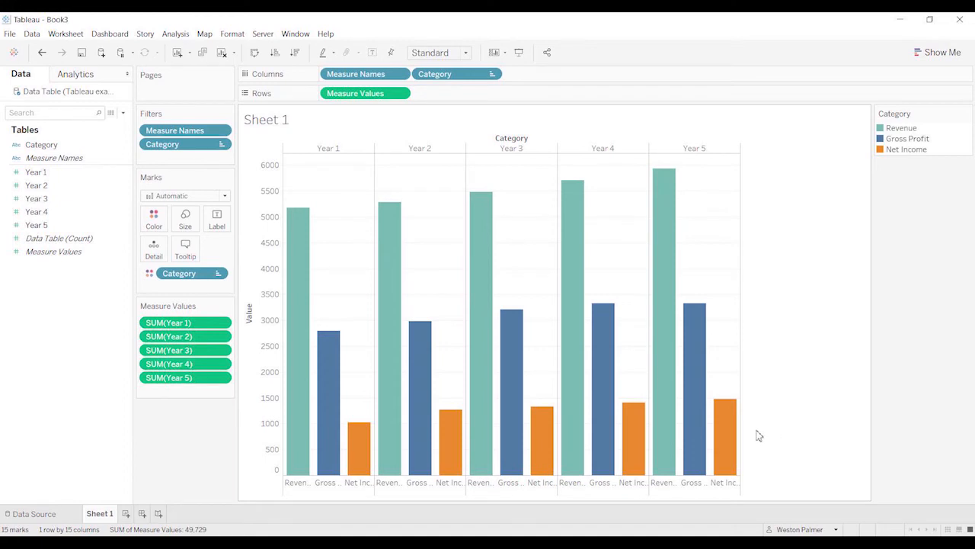
mouse_move(373, 282)
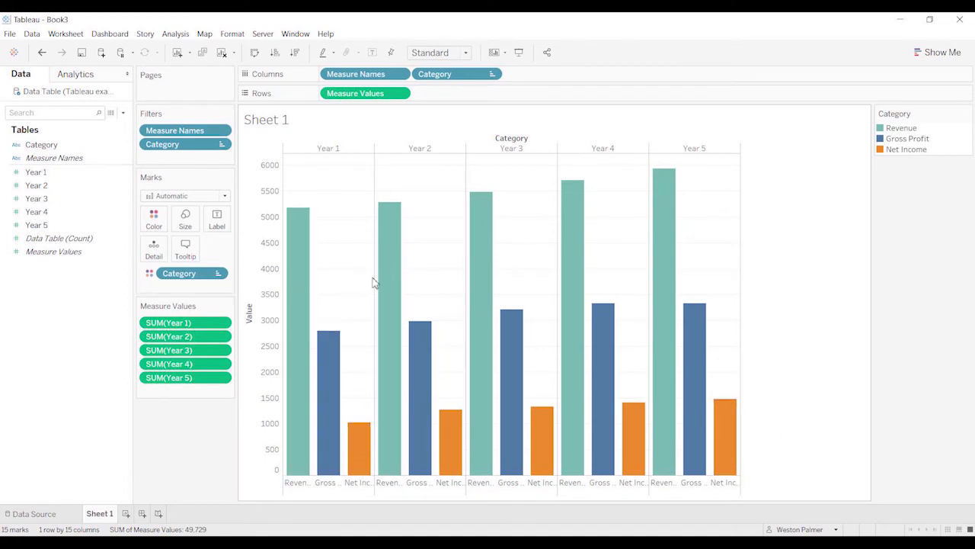
mouse_move(308, 273)
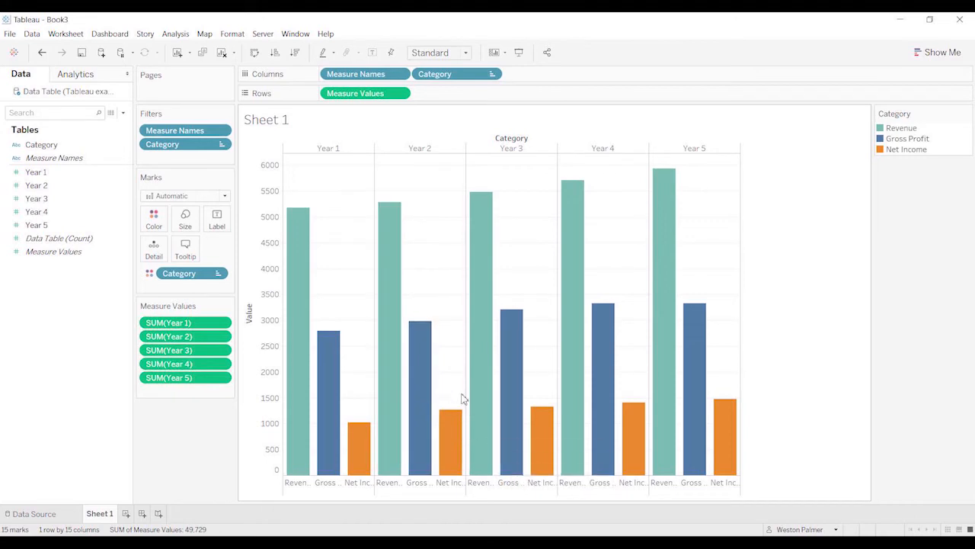
mouse_move(151, 464)
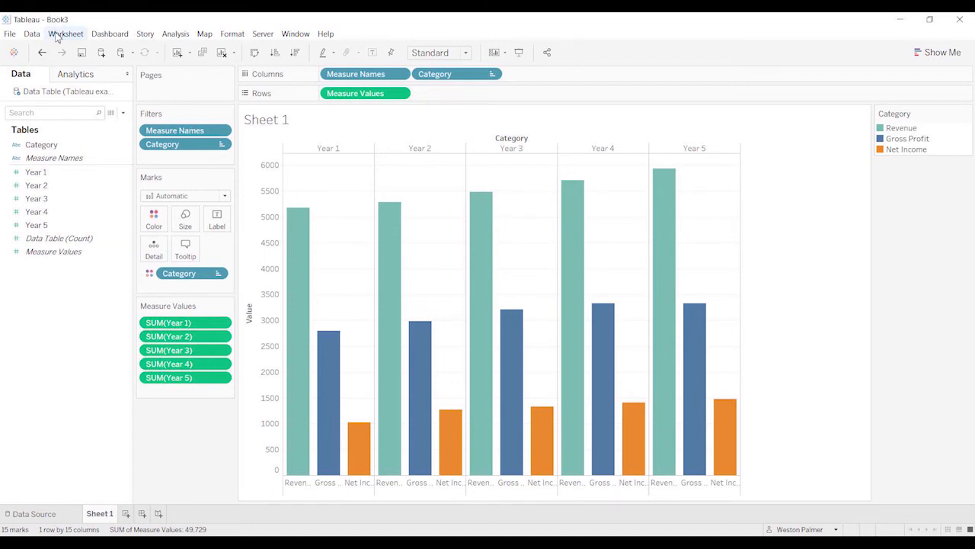
- Clear Sheet 1, then pivot the Year 1–5 columns into field-name and value rows
left_click(65, 34)
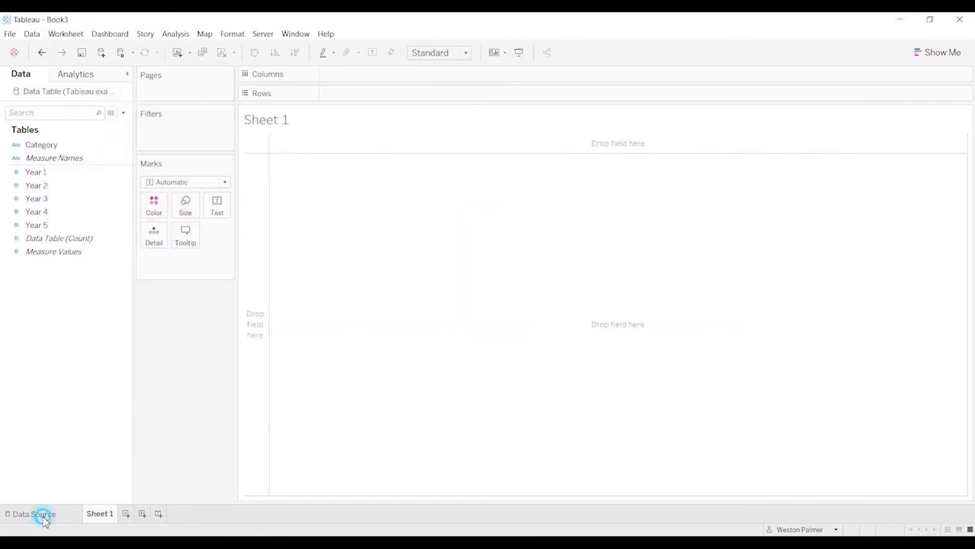
left_click(35, 513)
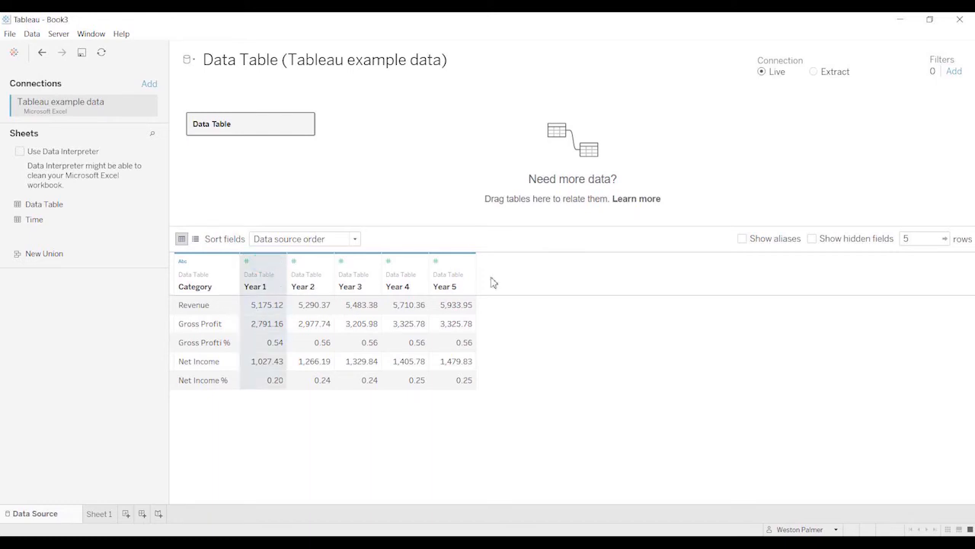
left_click(447, 261)
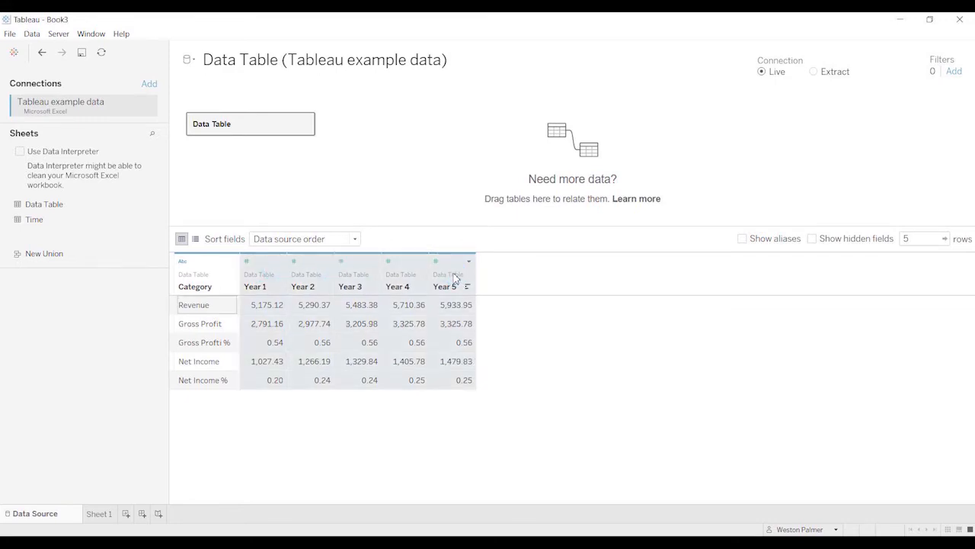
left_click(469, 261)
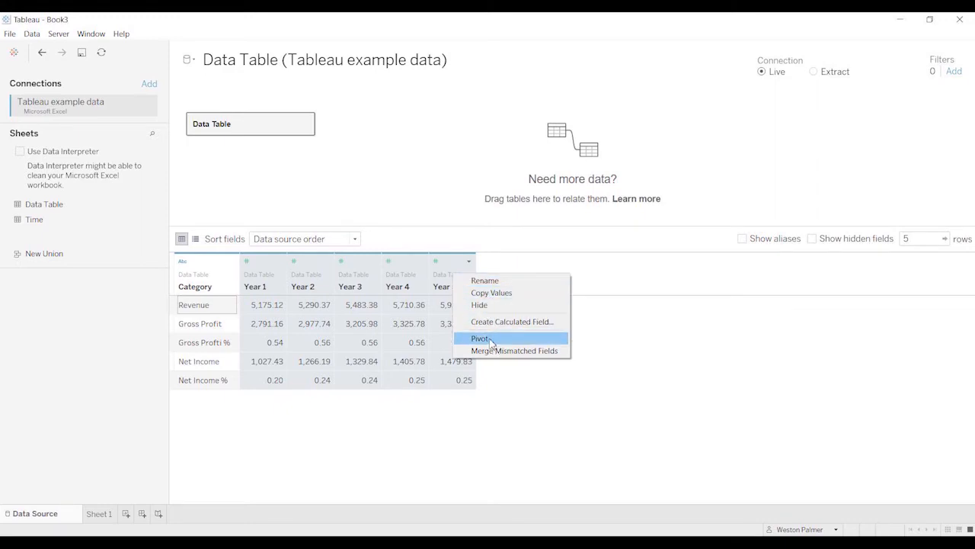
left_click(480, 339)
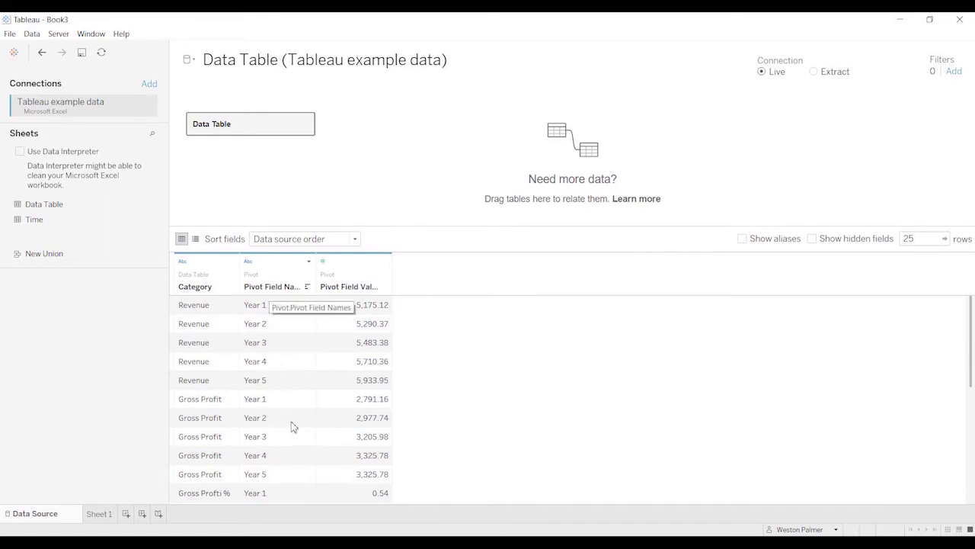
mouse_move(299, 405)
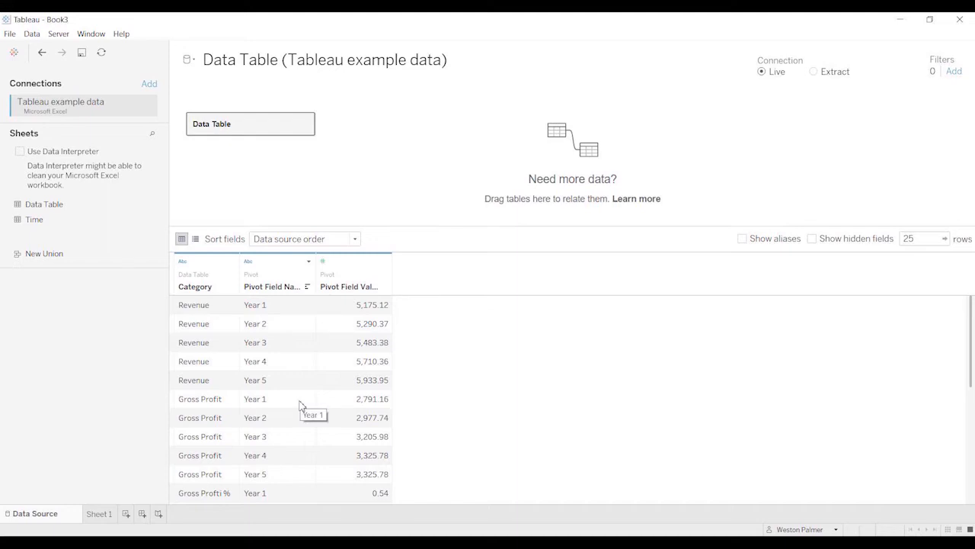
mouse_move(286, 287)
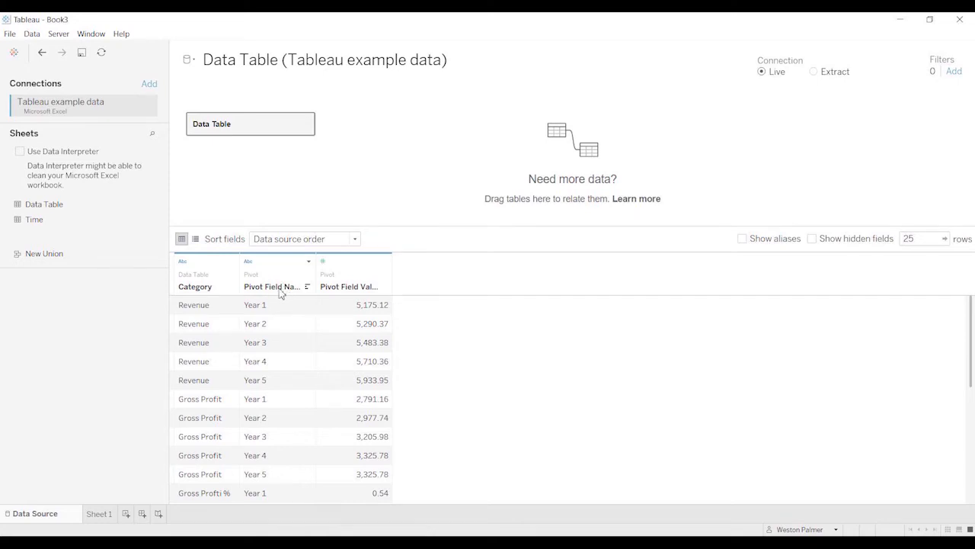
- Name the pivot columns Year and Values, then return to Sheet 1
double_click(271, 286)
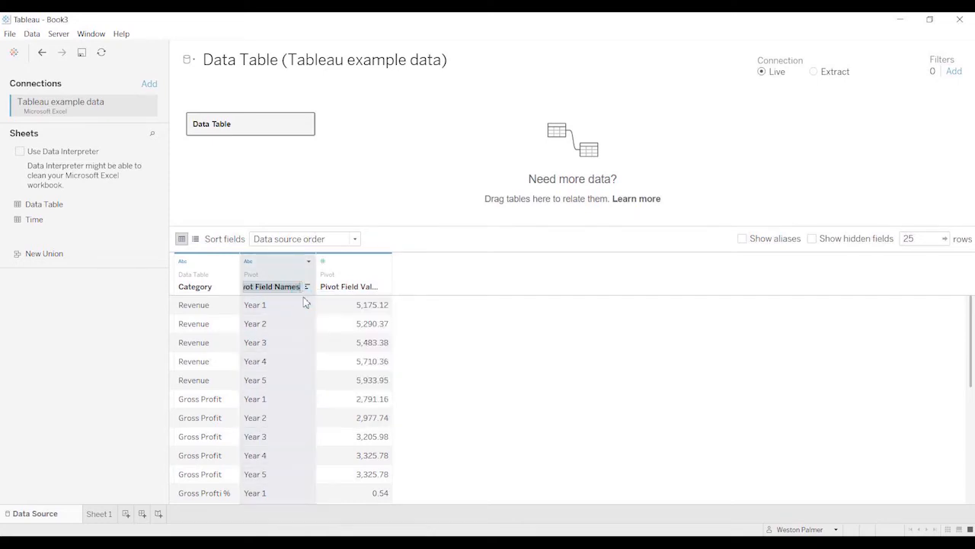
type("Year")
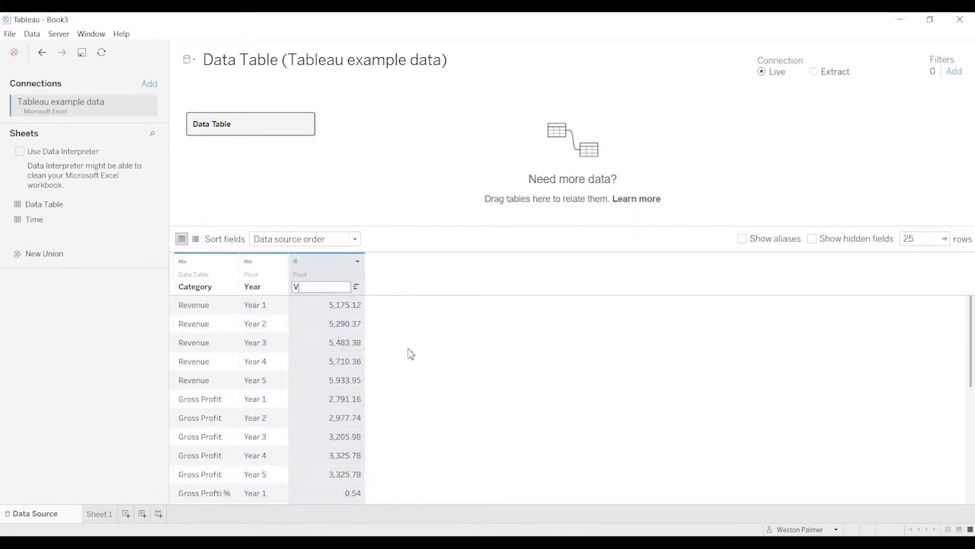
type("Values")
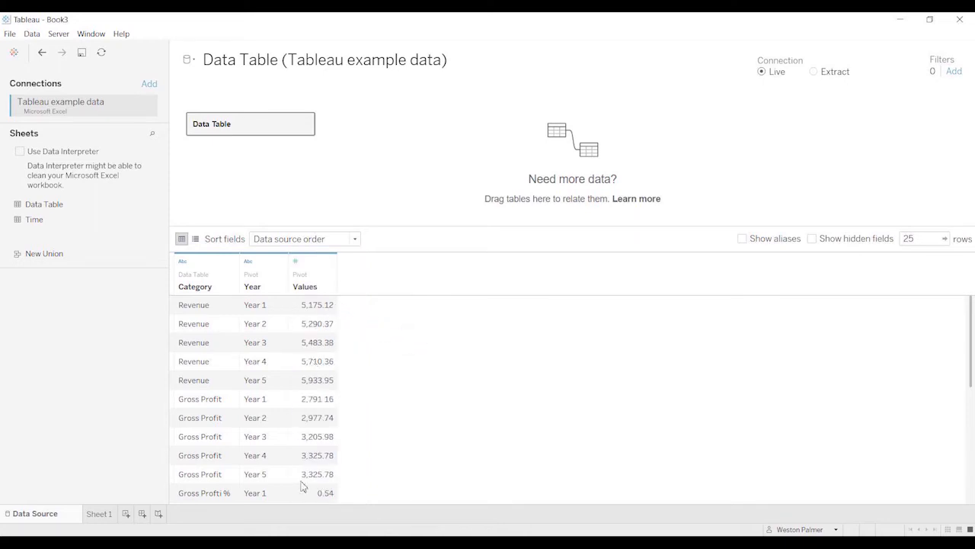
mouse_move(331, 499)
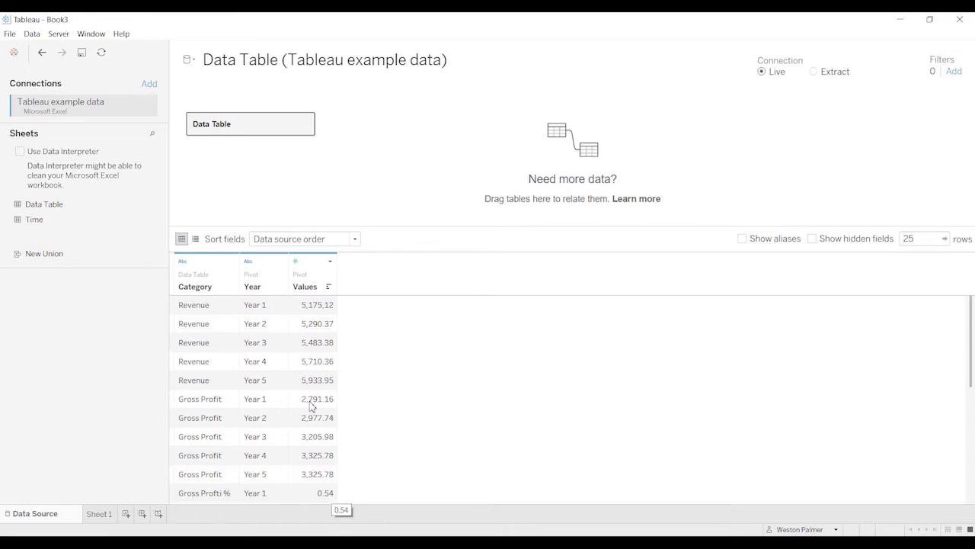
left_click(99, 512)
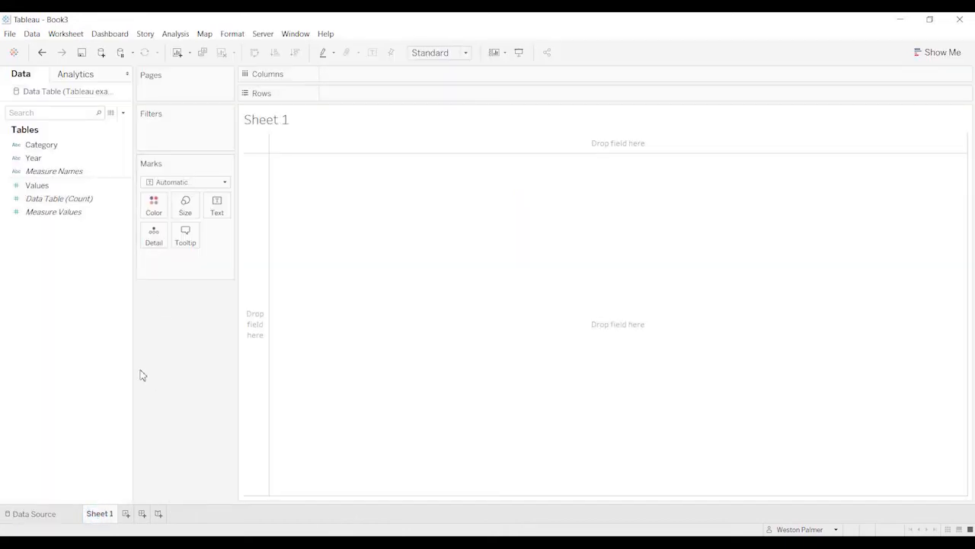
- Place Category and Year on Columns and SUM(Values) on Rows
left_click_drag(41, 144, 359, 93)
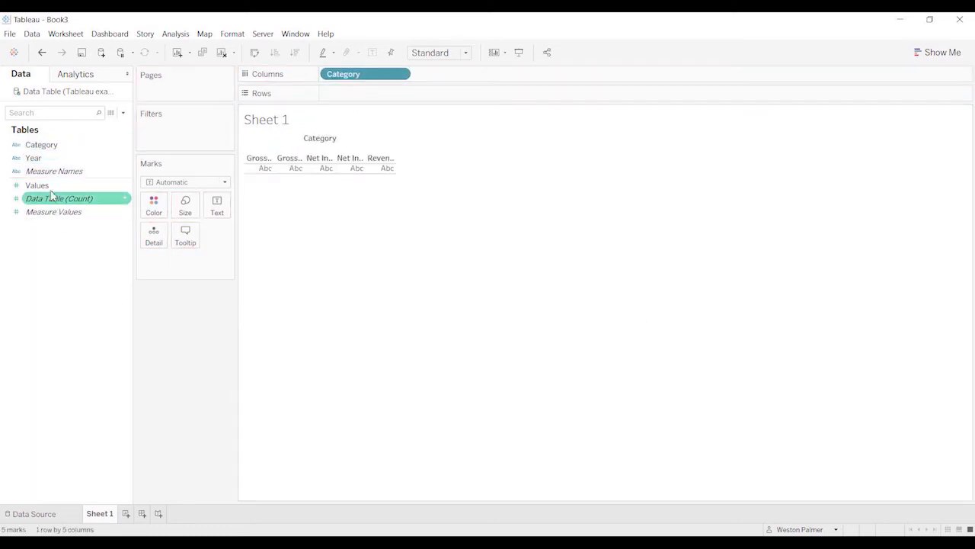
left_click_drag(33, 158, 288, 113)
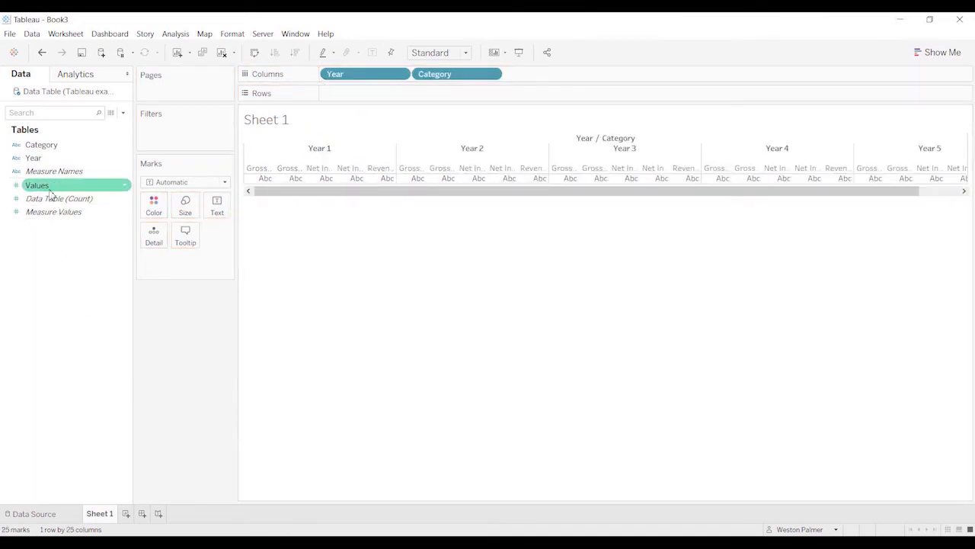
left_click_drag(37, 186, 366, 93)
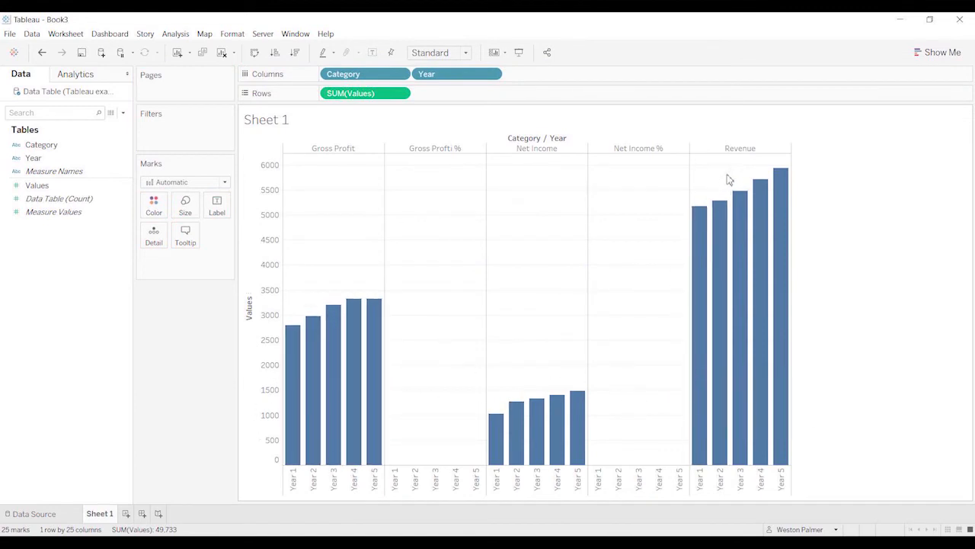
mouse_move(780, 183)
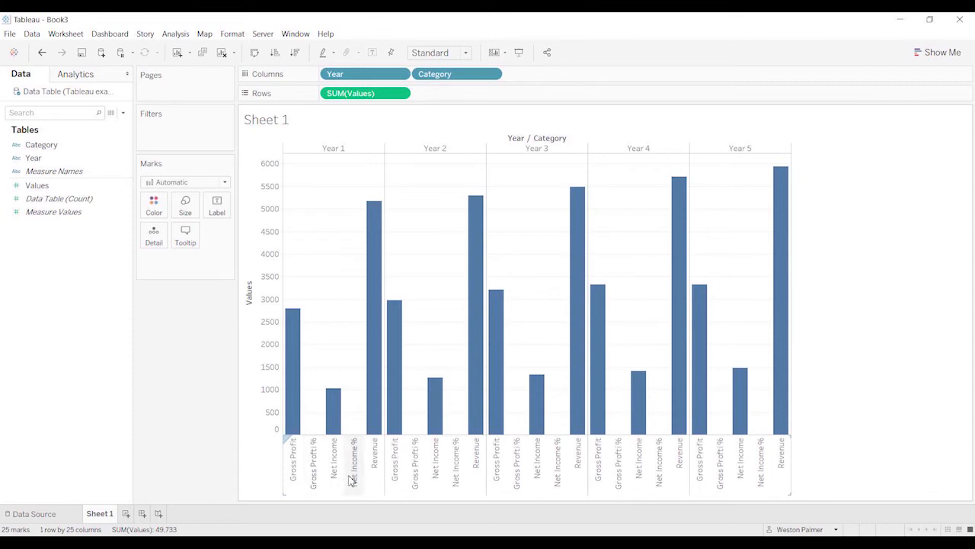
- Untick Gross Profit % and Net Income % in the Category filter and confirm
left_click(41, 145)
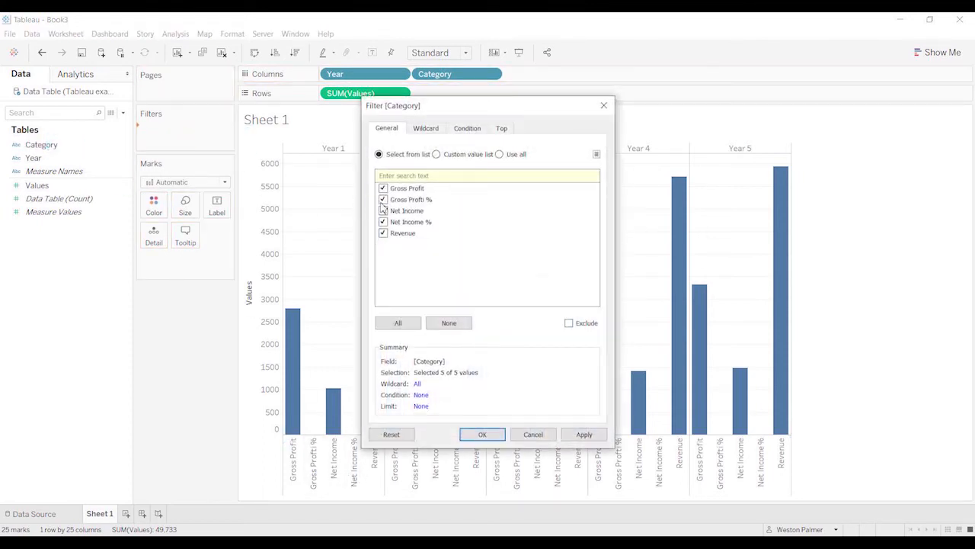
left_click(482, 434)
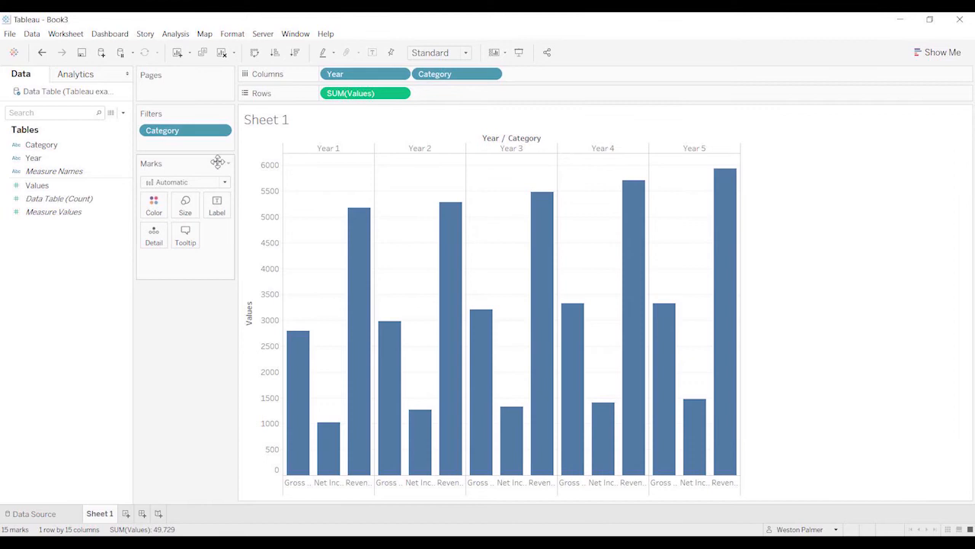
left_click(493, 73)
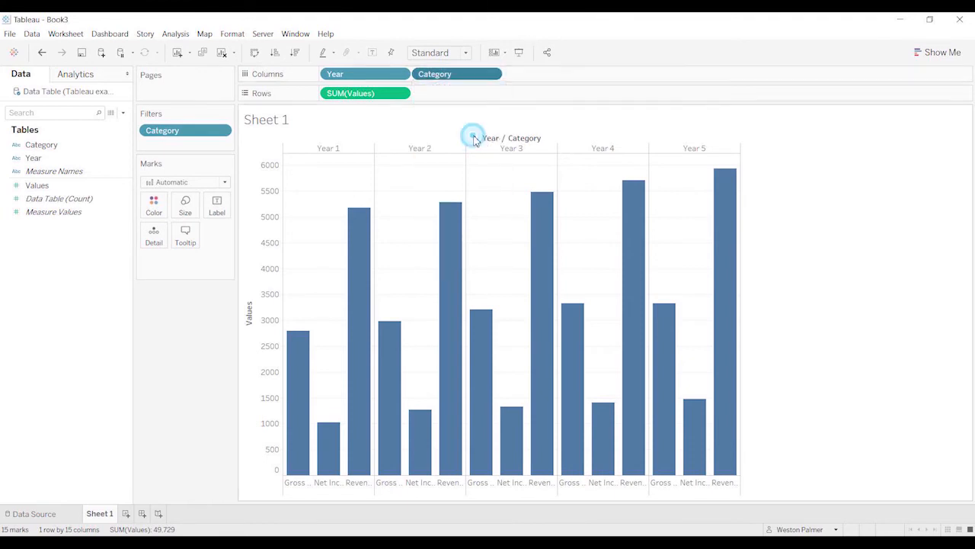
- Sort the Category pill manually, moving Revenue above Gross Profit and Net Income
left_click(472, 138)
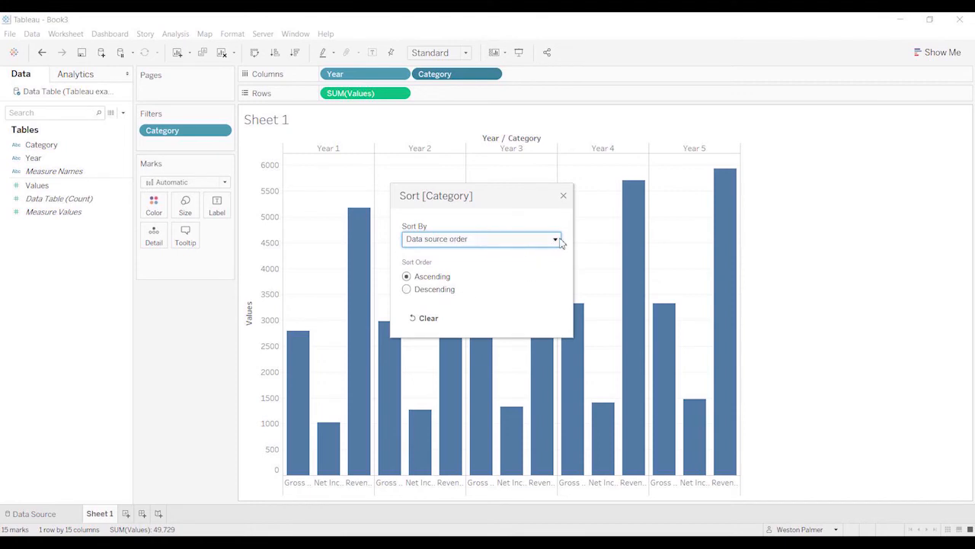
left_click(555, 239)
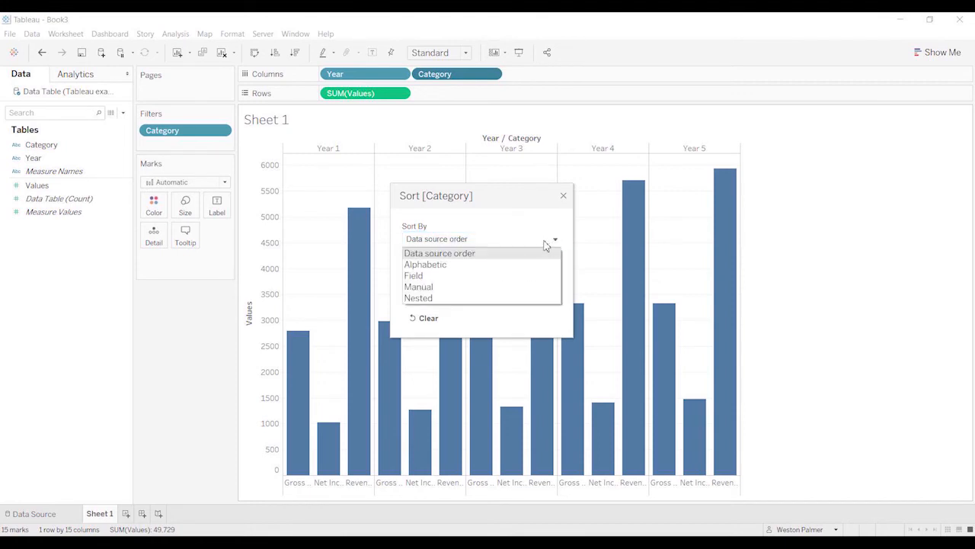
mouse_move(499, 288)
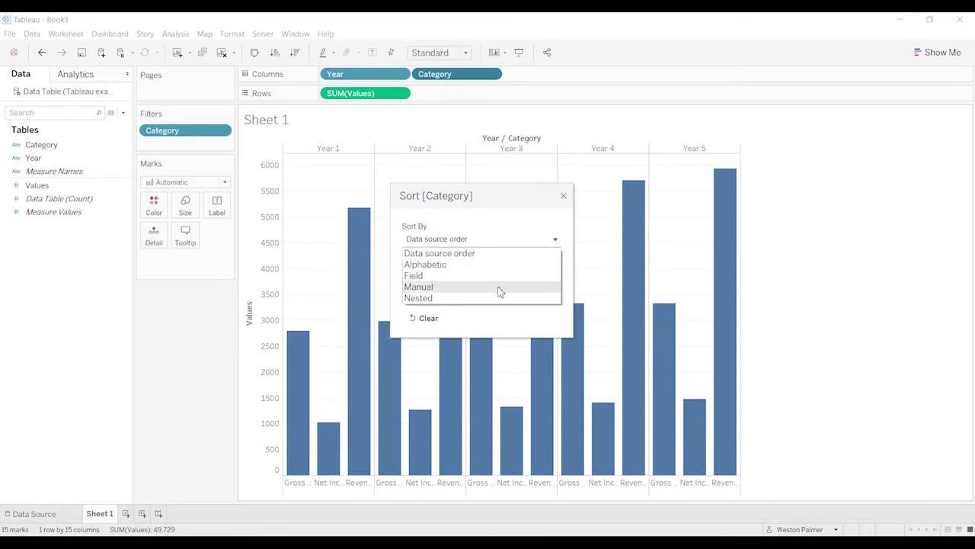
left_click(418, 287)
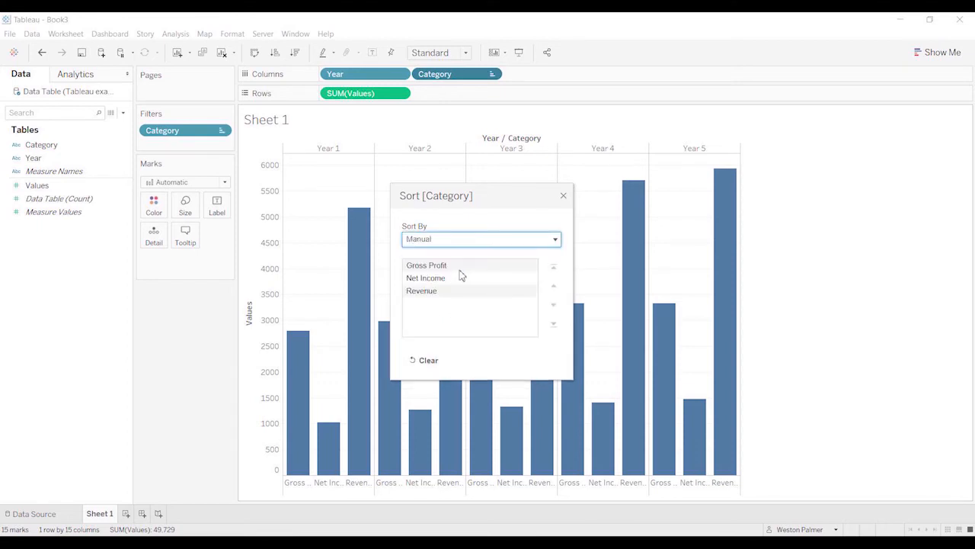
mouse_move(358, 507)
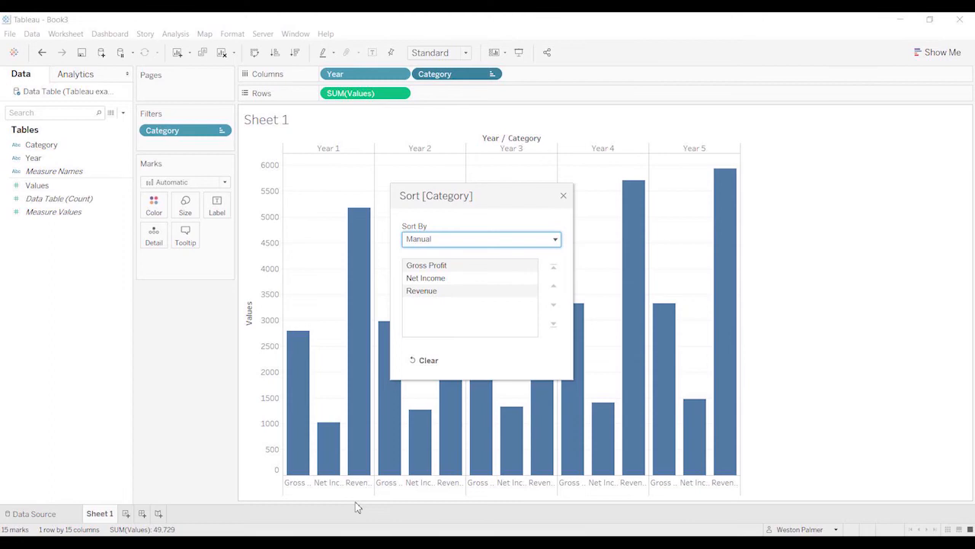
mouse_move(299, 490)
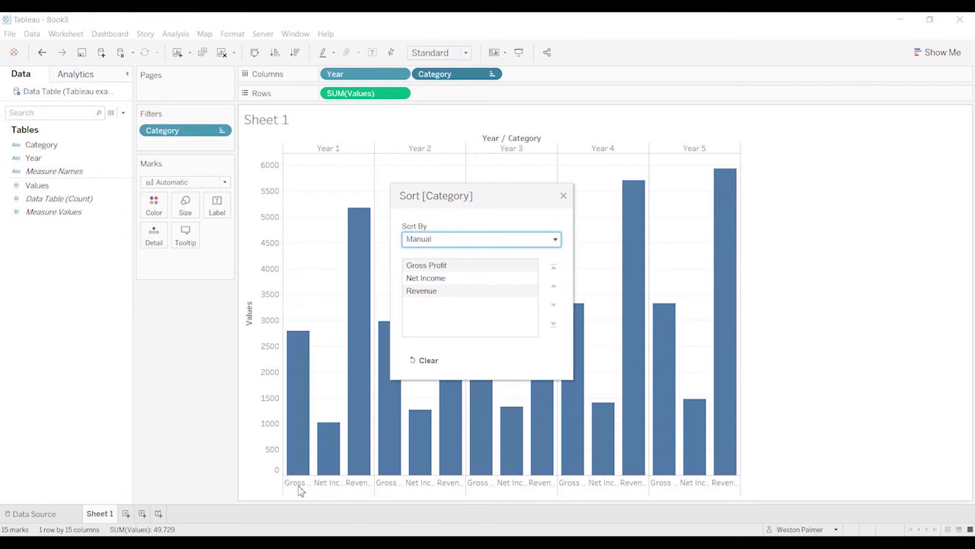
left_click(422, 290)
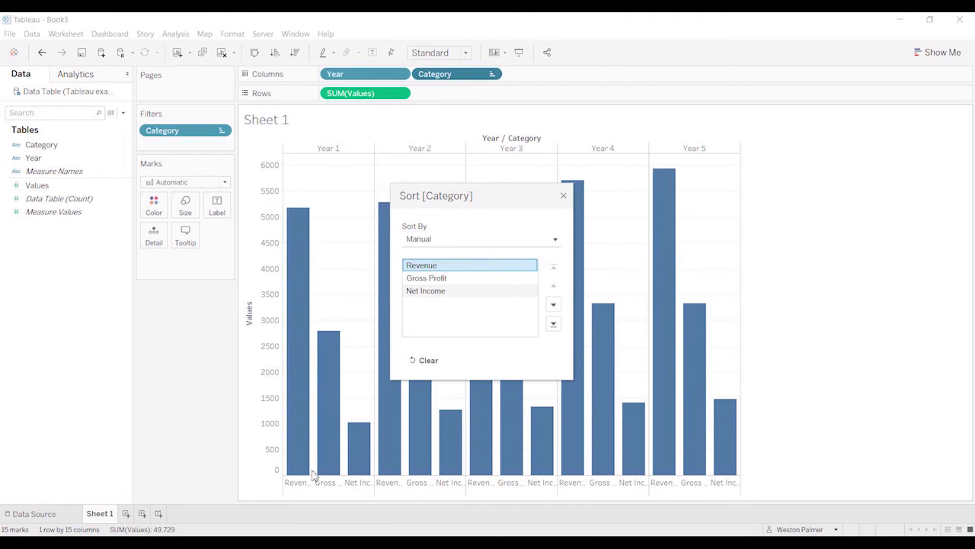
mouse_move(394, 486)
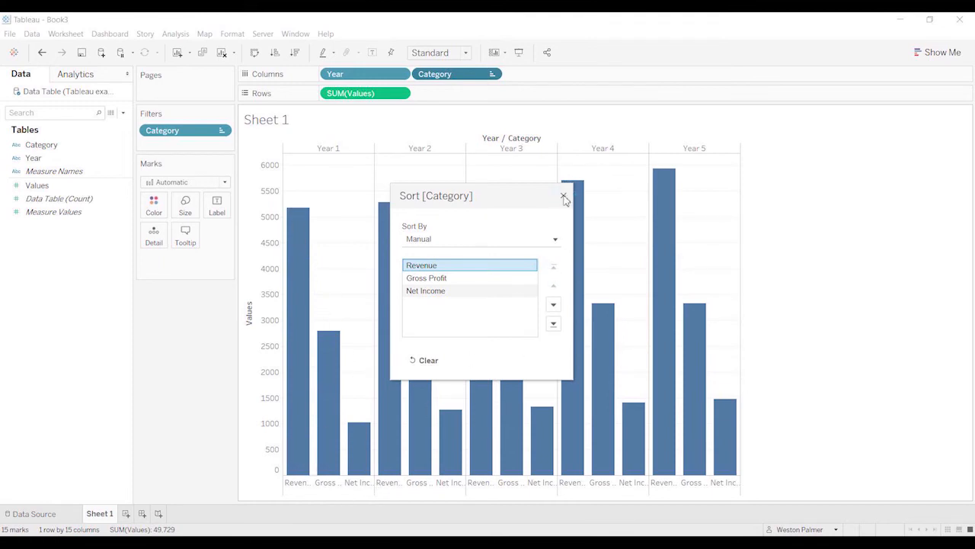
left_click(564, 197)
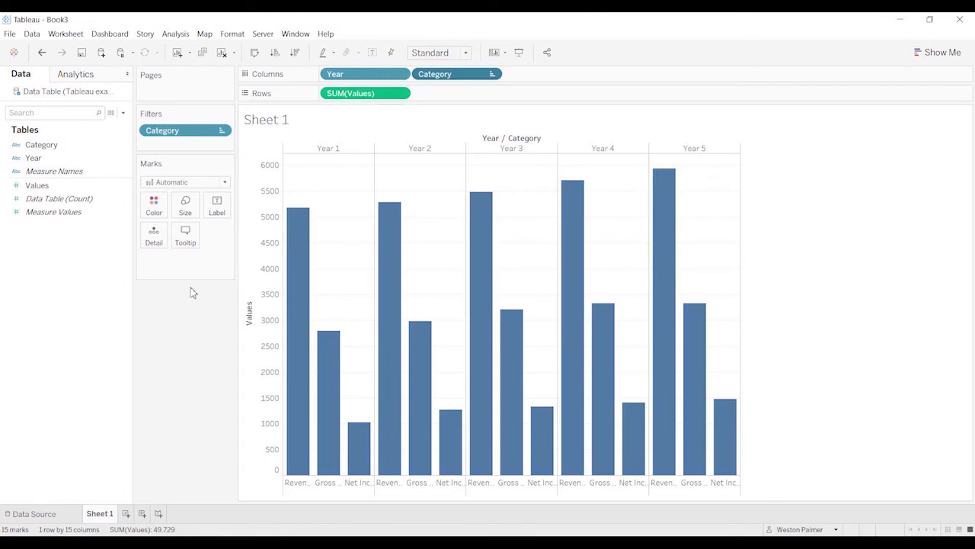
- Colour the bars by Category, then undo back to the Data Source page
left_click(42, 144)
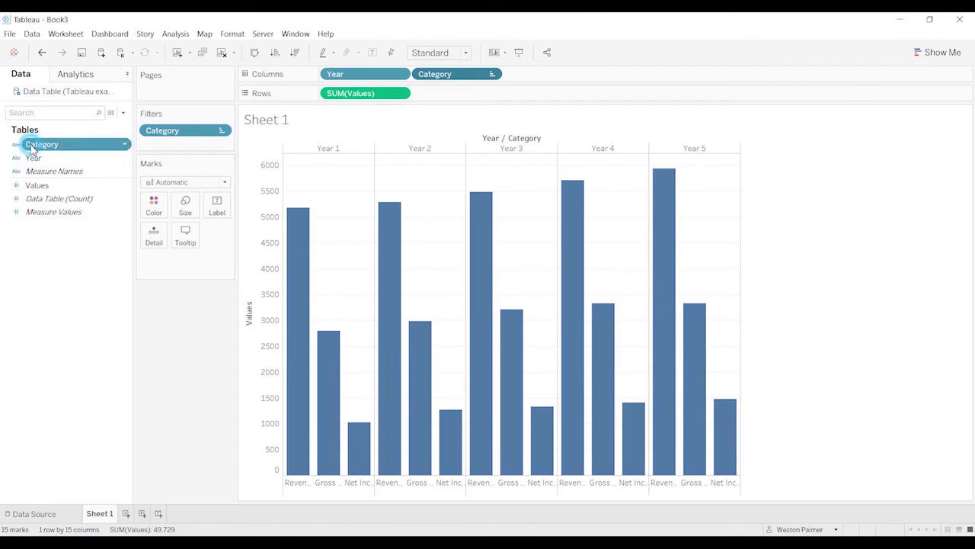
left_click_drag(42, 145, 154, 204)
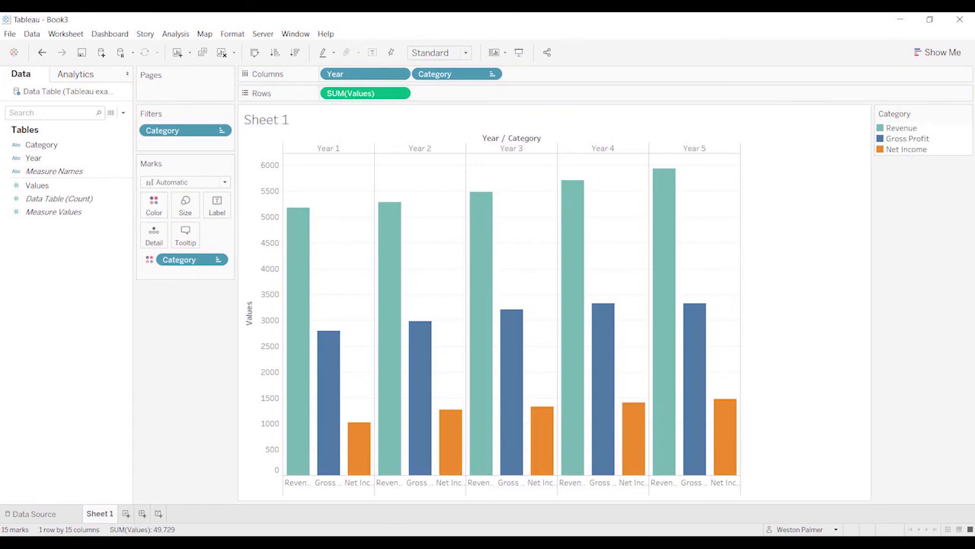
left_click(196, 326)
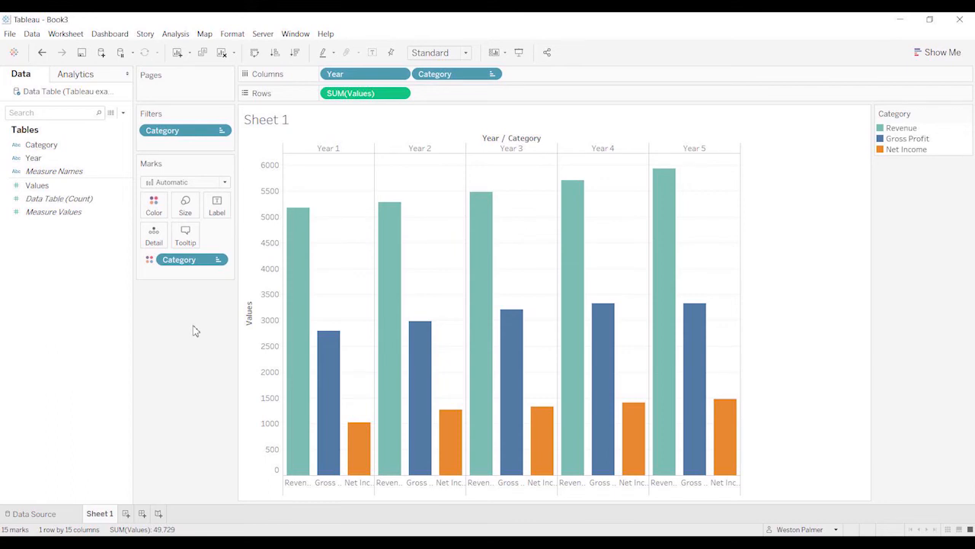
mouse_move(91, 100)
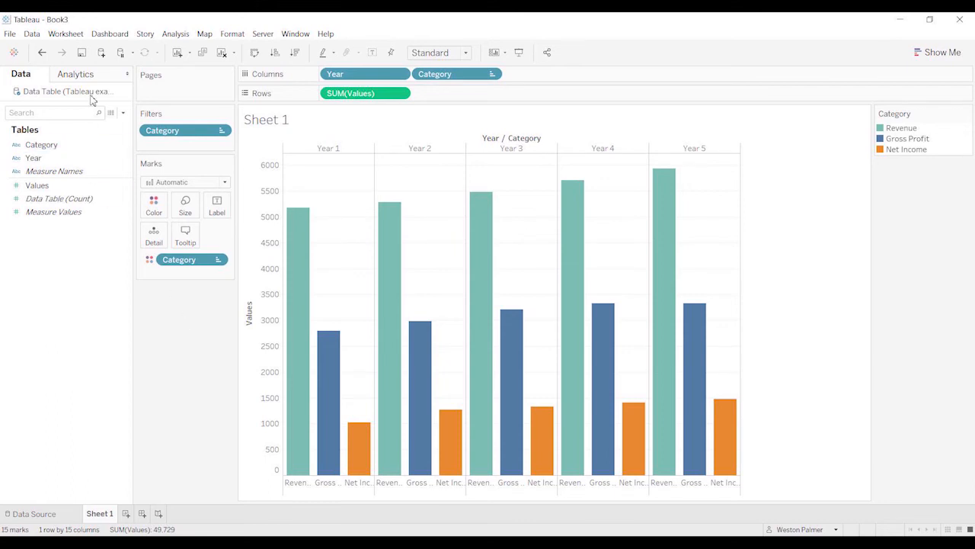
mouse_move(42, 52)
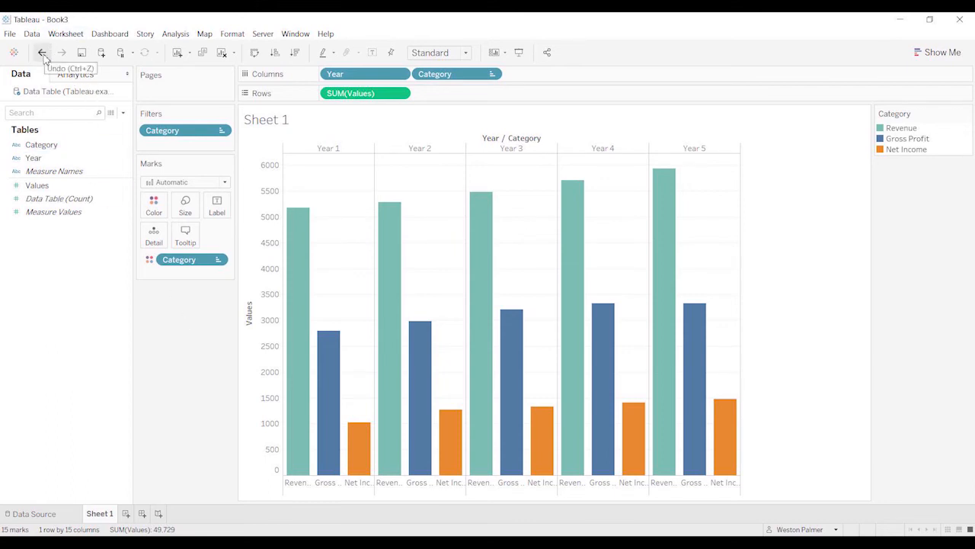
left_click(41, 52)
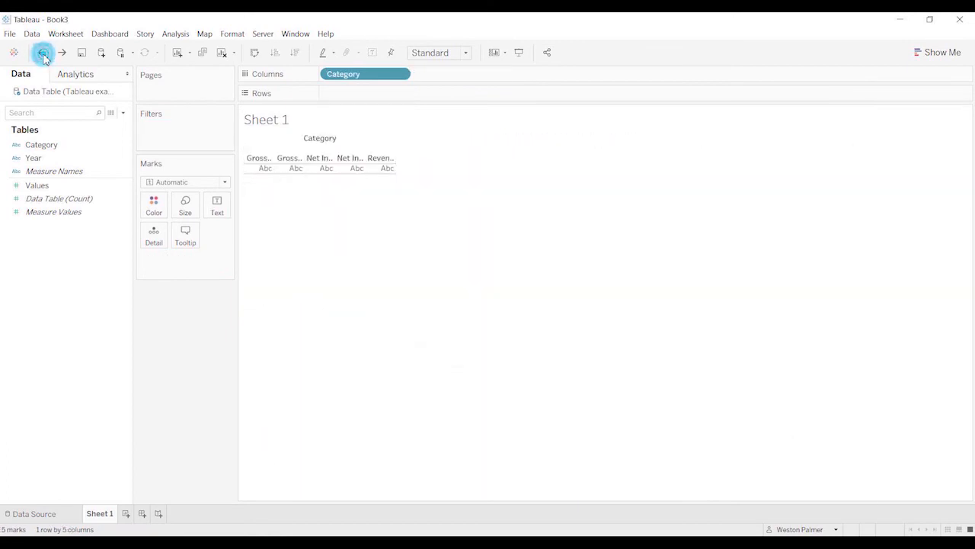
left_click(42, 52)
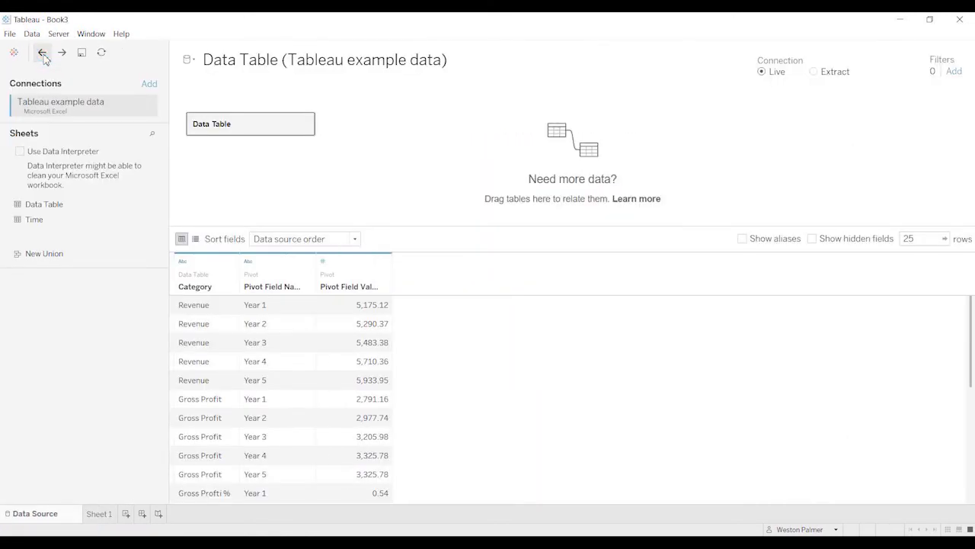
- Undo the pivot, rename the year columns to 2021–2025, and sort rows by 2021 descending
left_click(41, 52)
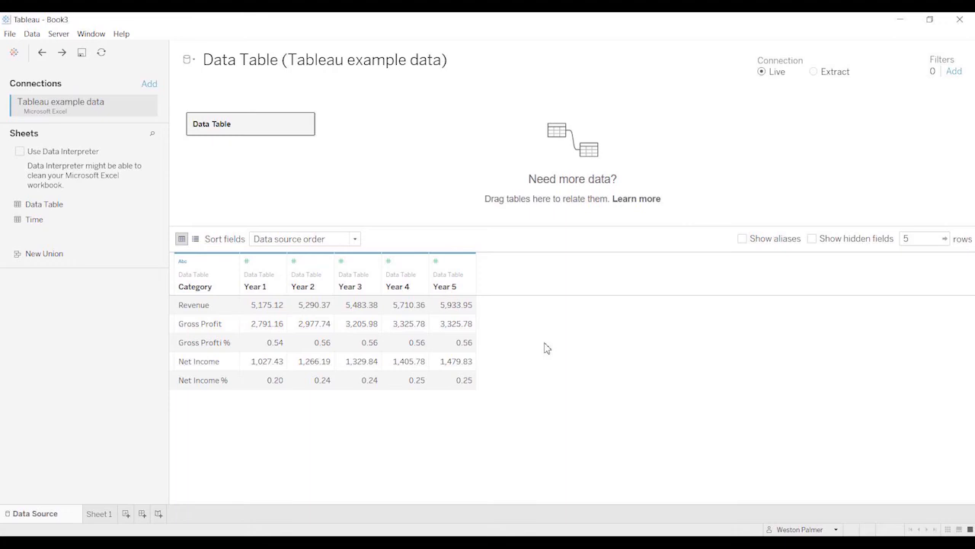
mouse_move(423, 458)
type("2021")
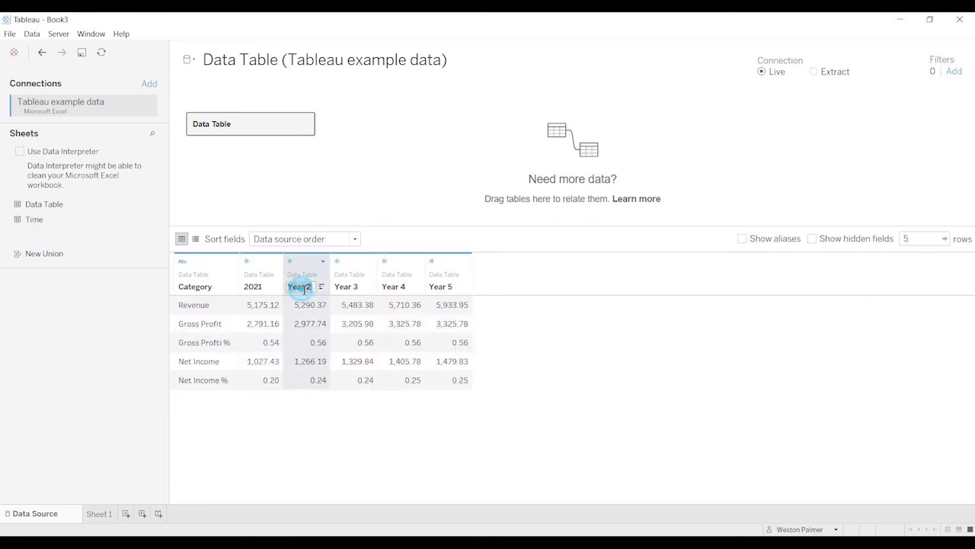
type("2022")
left_click(450, 285)
type("2025")
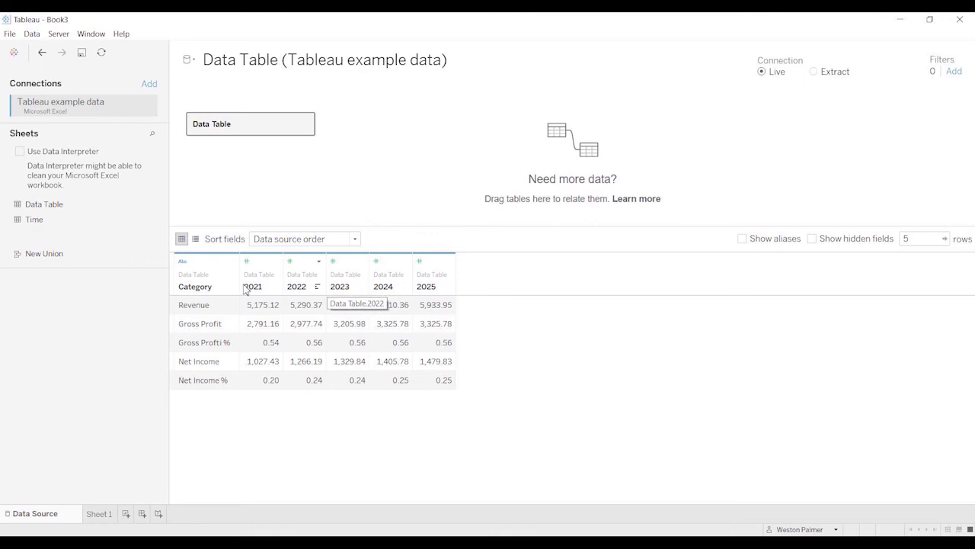
left_click(246, 261)
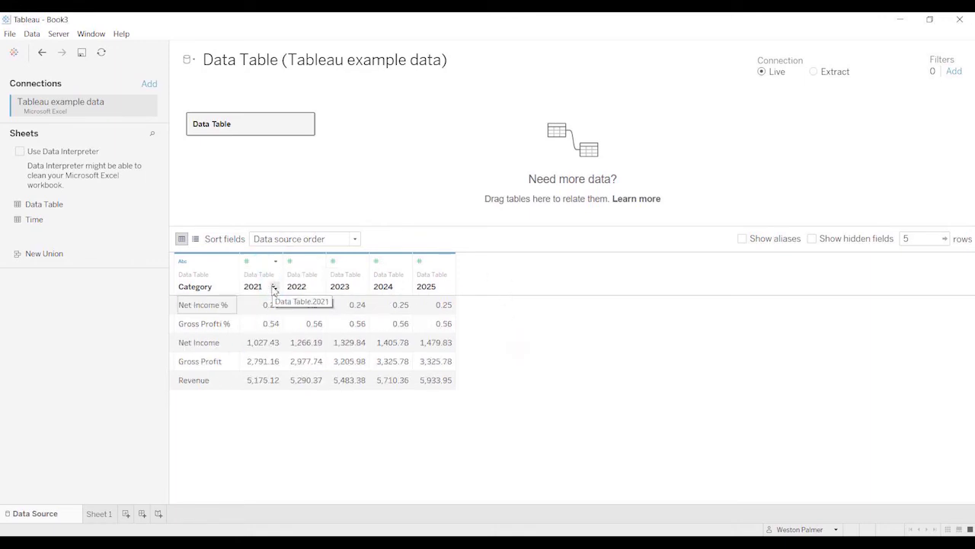
left_click(274, 286)
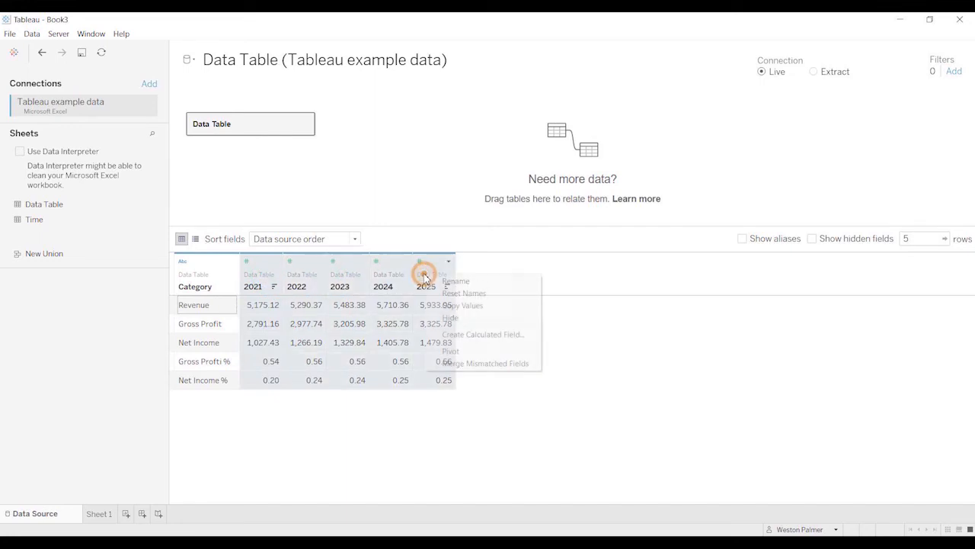
mouse_move(454, 351)
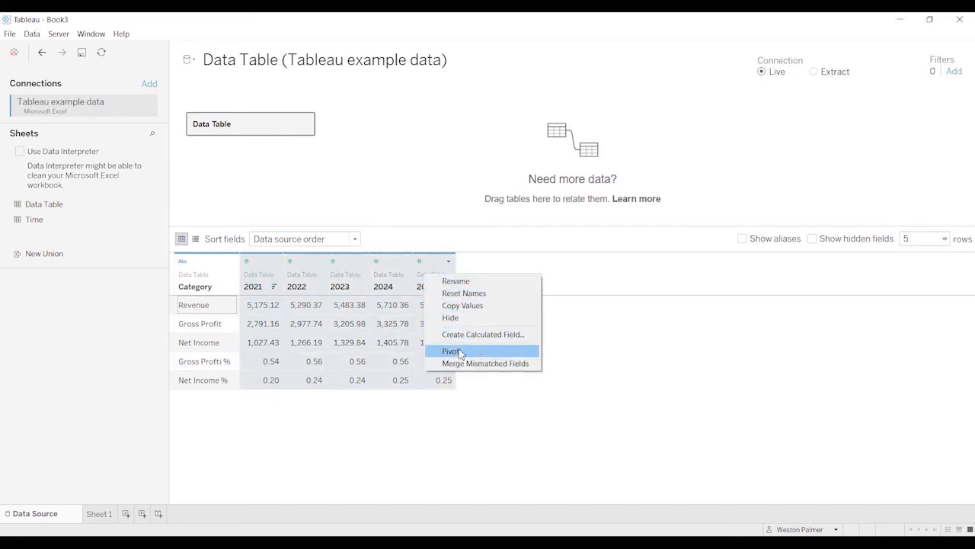
- Pivot the year columns, rename the names column Date, and make it a date type
left_click(451, 351)
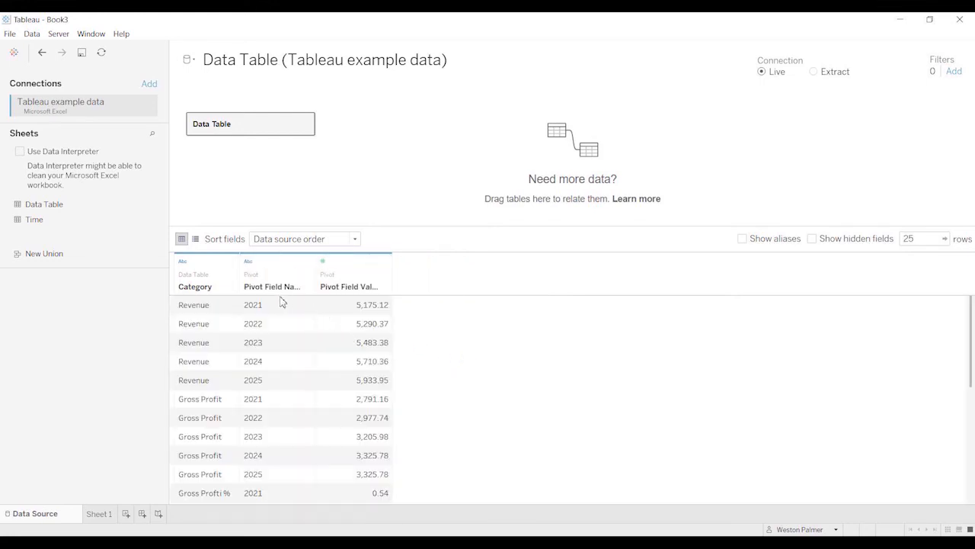
mouse_move(283, 337)
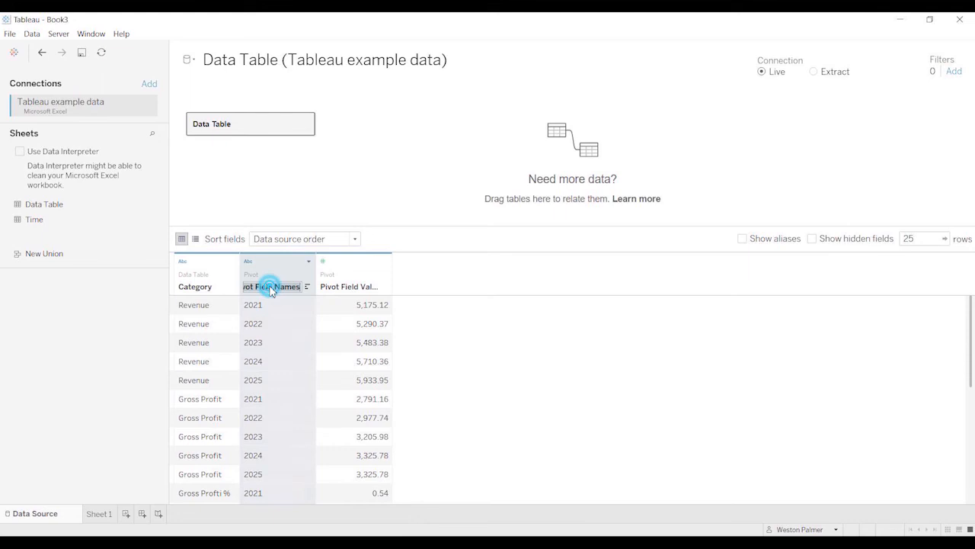
type("Date")
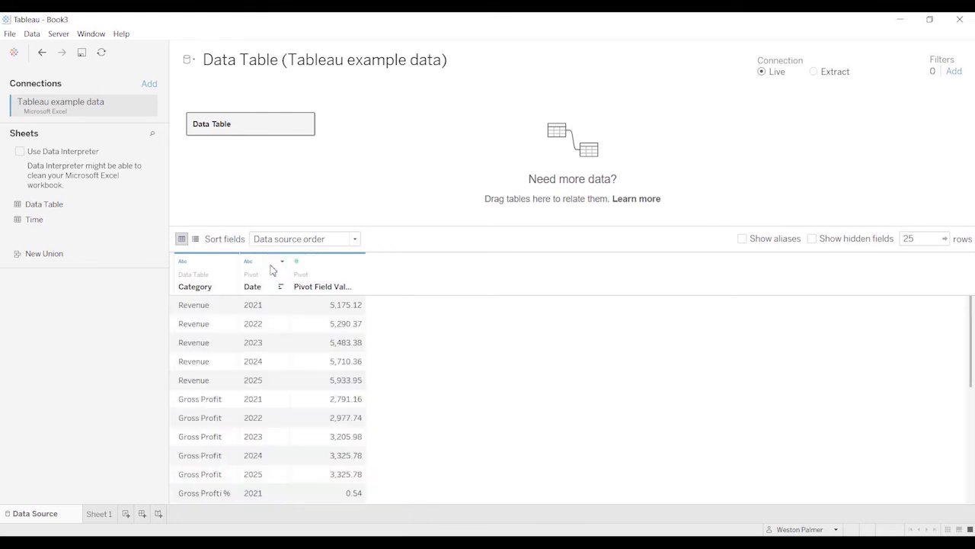
mouse_move(252, 263)
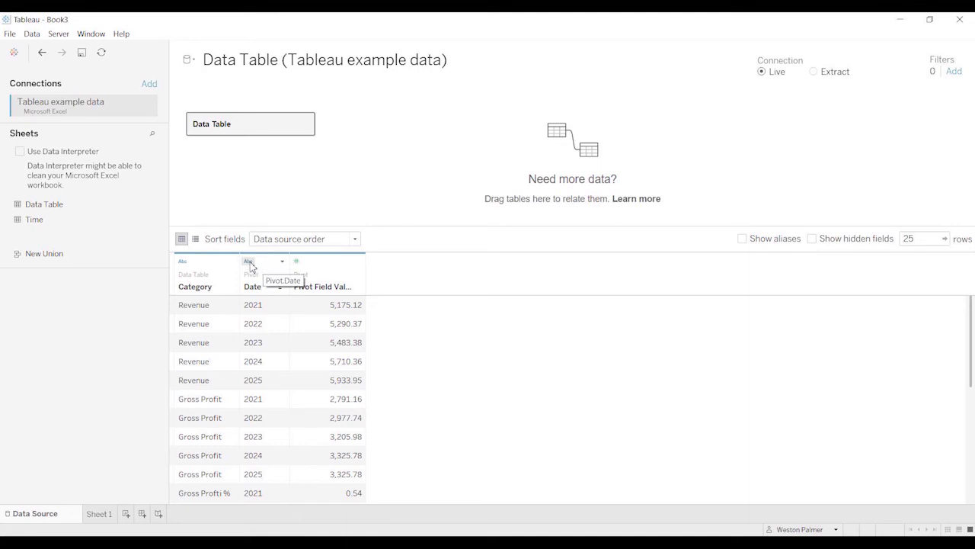
left_click(248, 261)
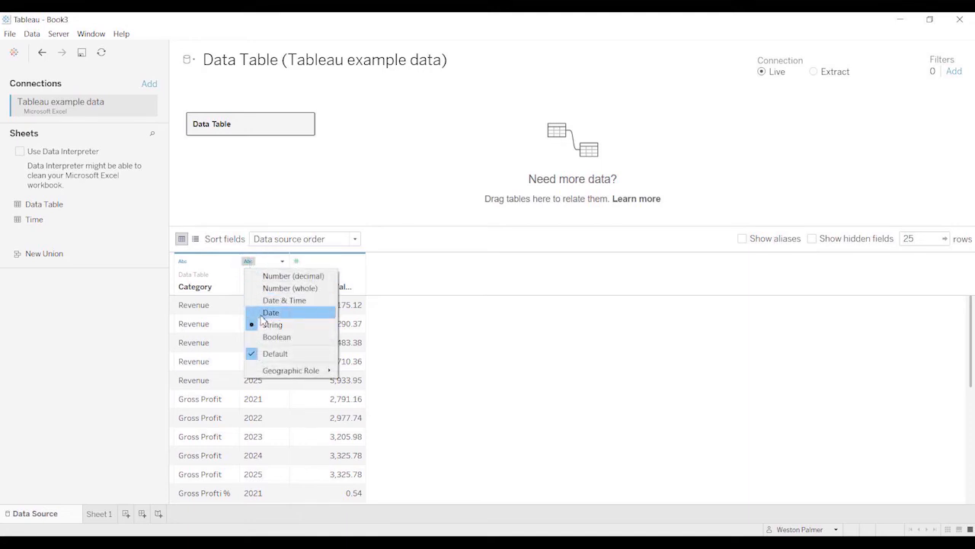
left_click(270, 312)
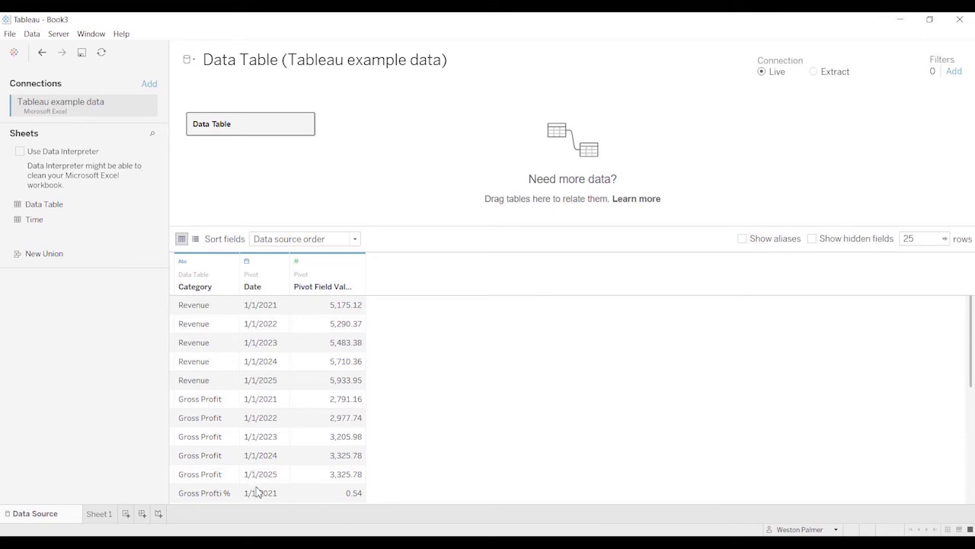
- Rename the pivoted values column to Value and go to Sheet 1
left_click(335, 285)
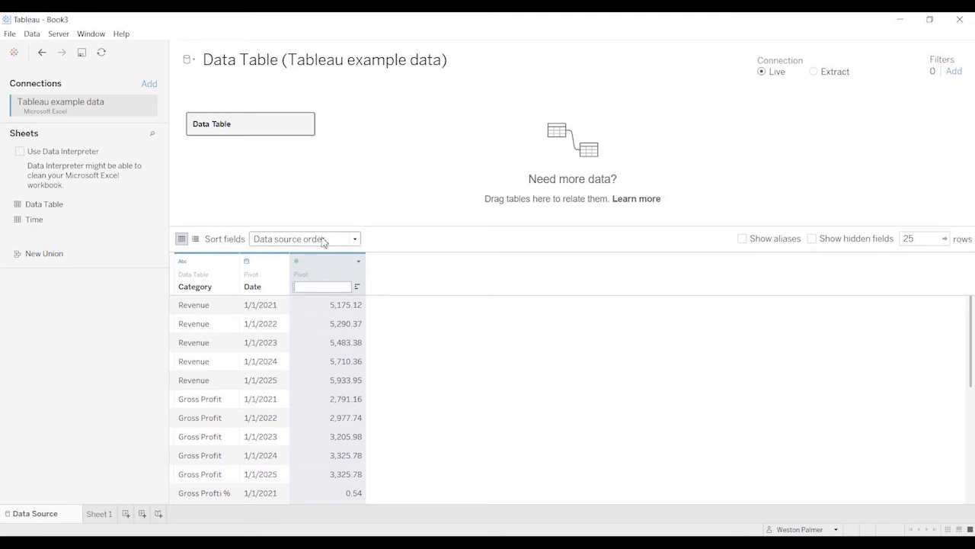
type("Value")
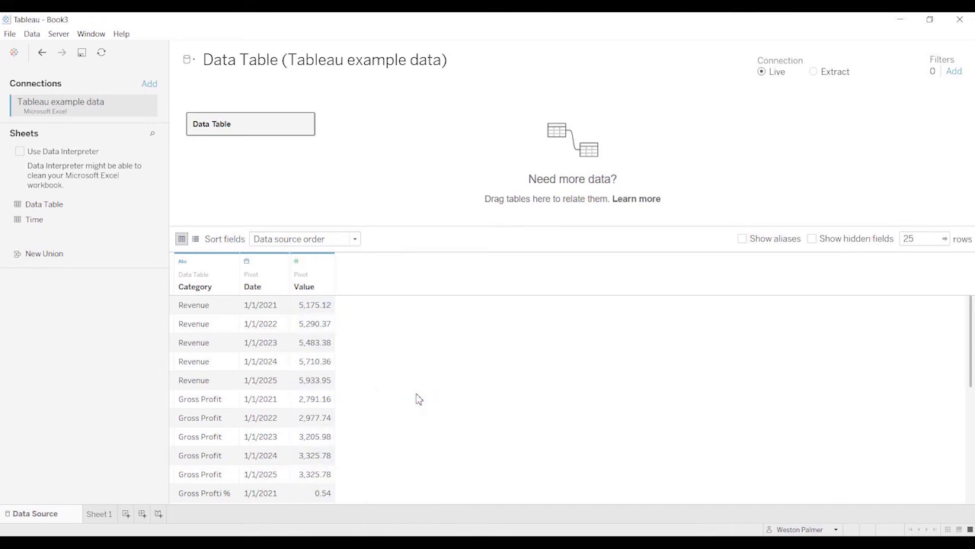
left_click(99, 513)
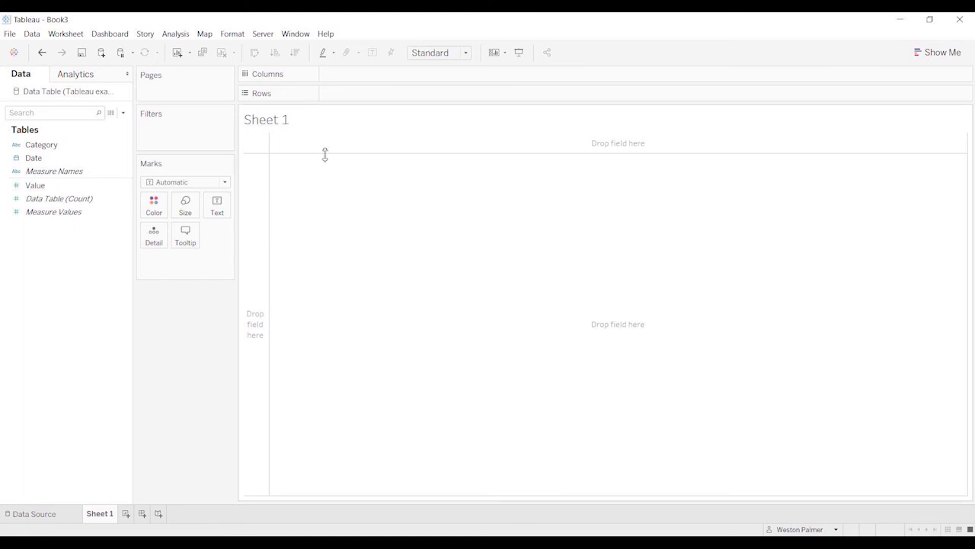
- Place YEAR(Date) and Category side by side on Columns
left_click(33, 158)
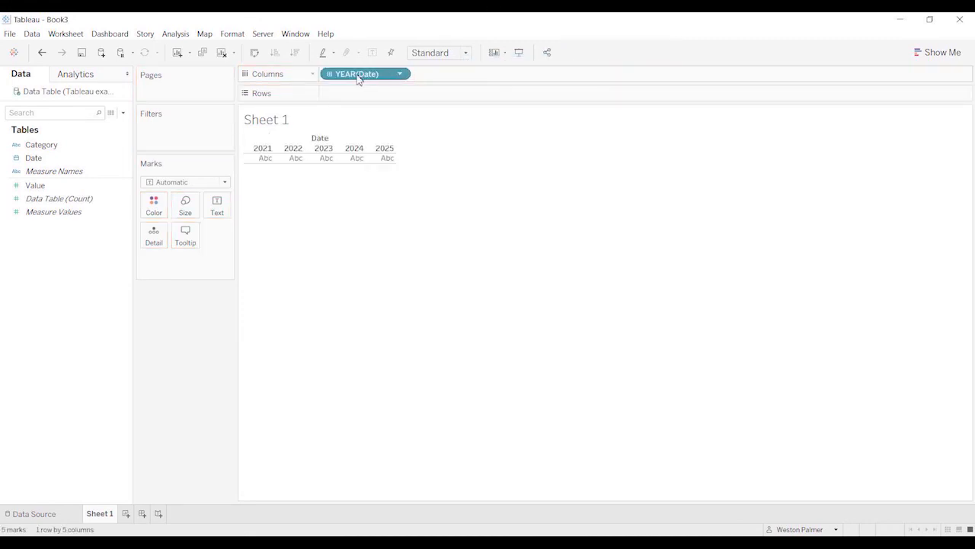
left_click(58, 198)
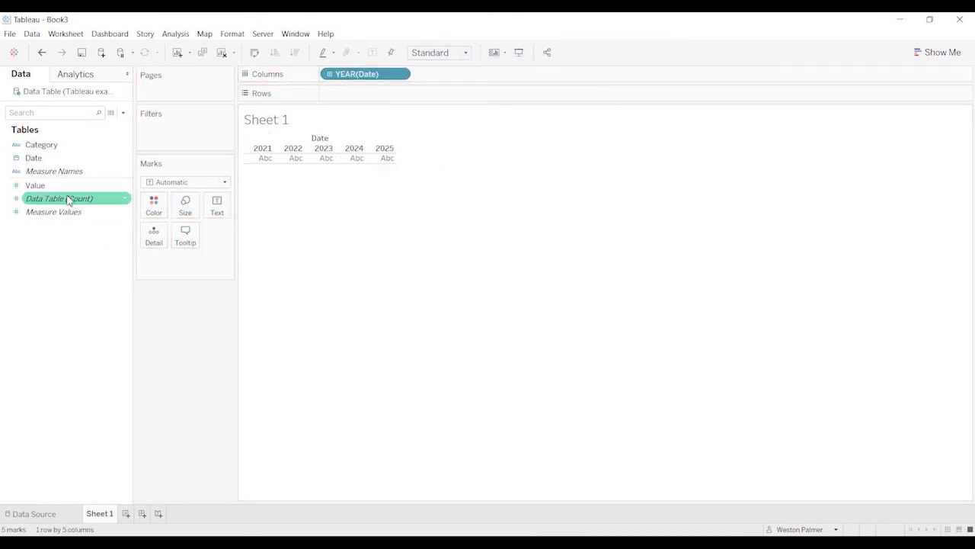
left_click(41, 144)
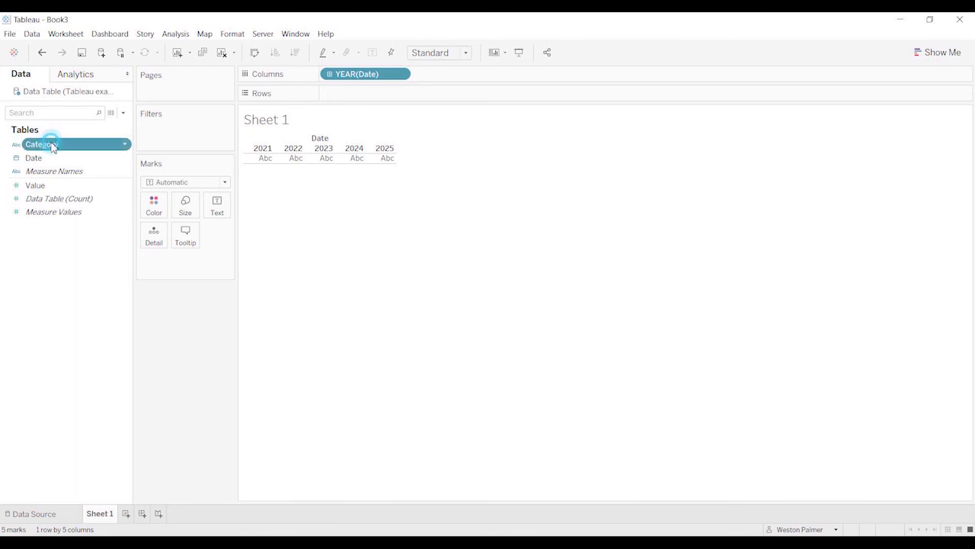
left_click_drag(41, 144, 444, 73)
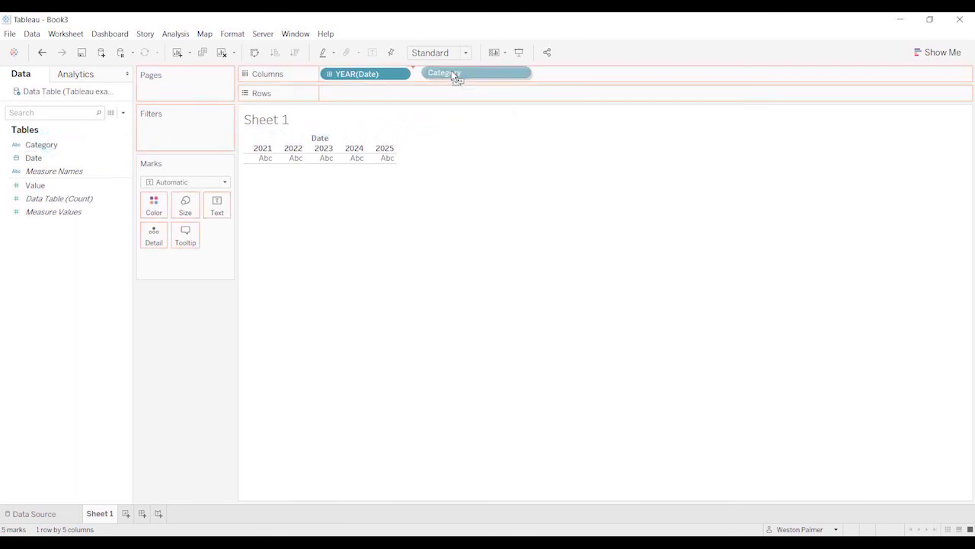
left_click_drag(444, 73, 457, 74)
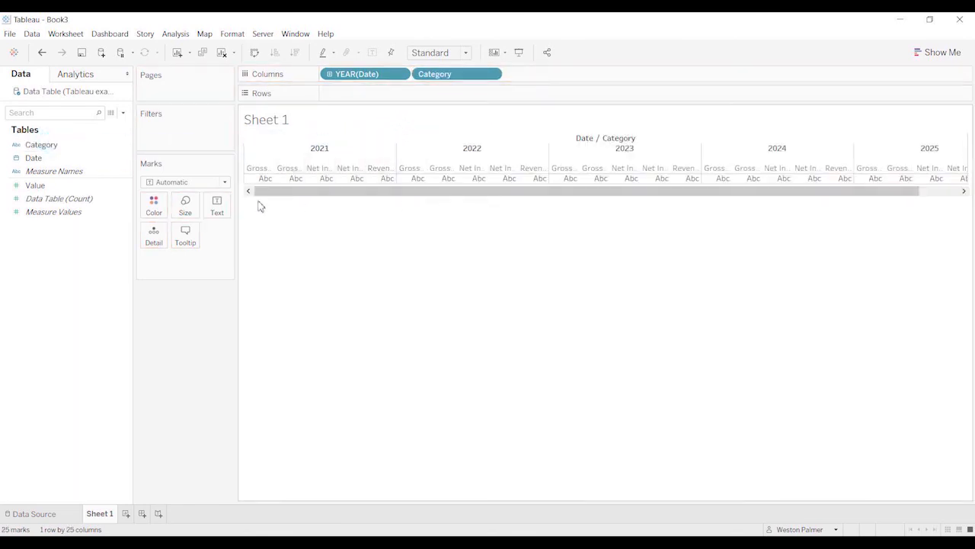
- Filter Category to Gross Profit, Net Income and Revenue, and put Value on Rows
left_click_drag(457, 74, 149, 135)
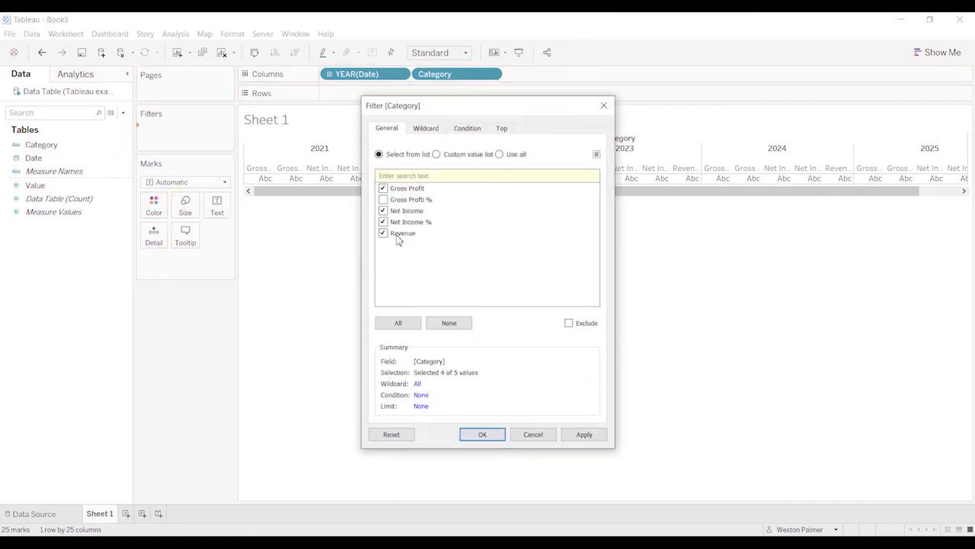
left_click(482, 435)
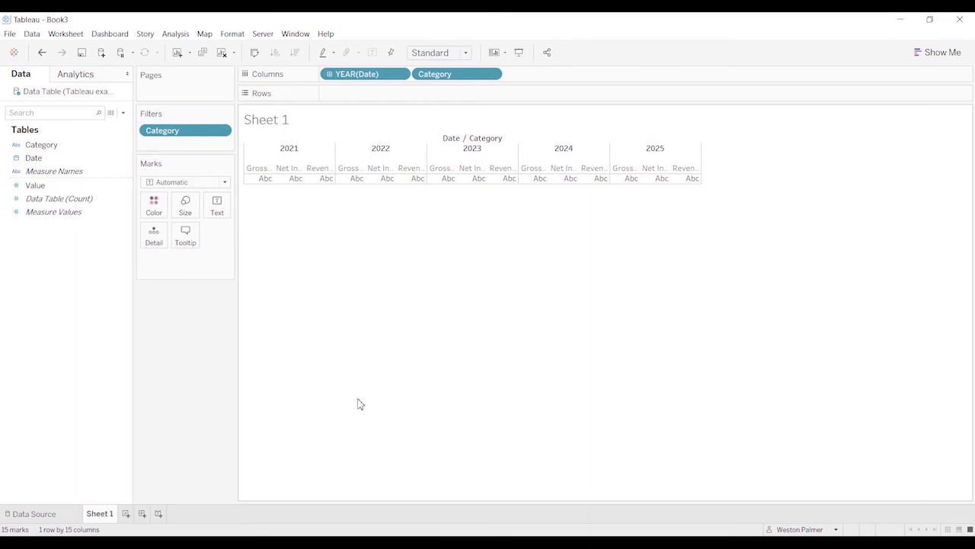
left_click(35, 185)
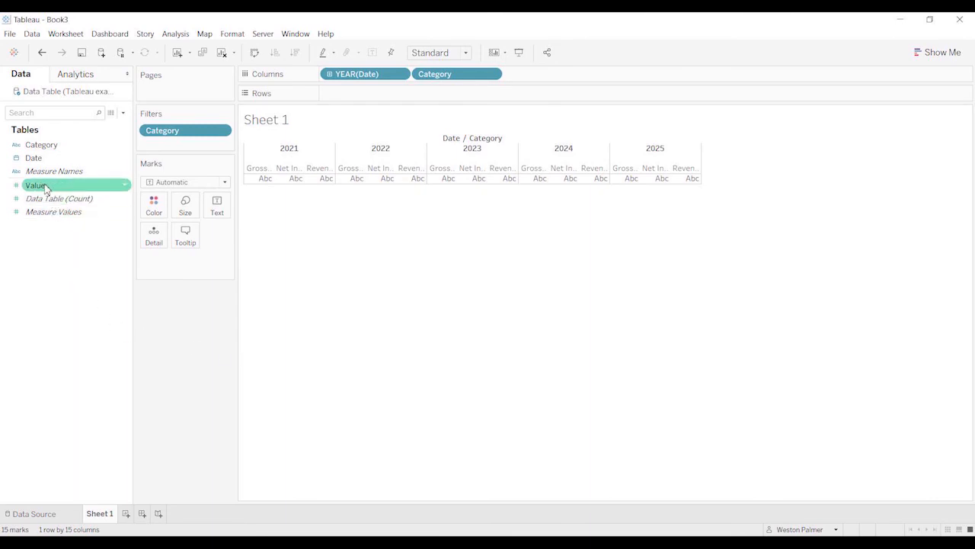
left_click_drag(35, 185, 366, 93)
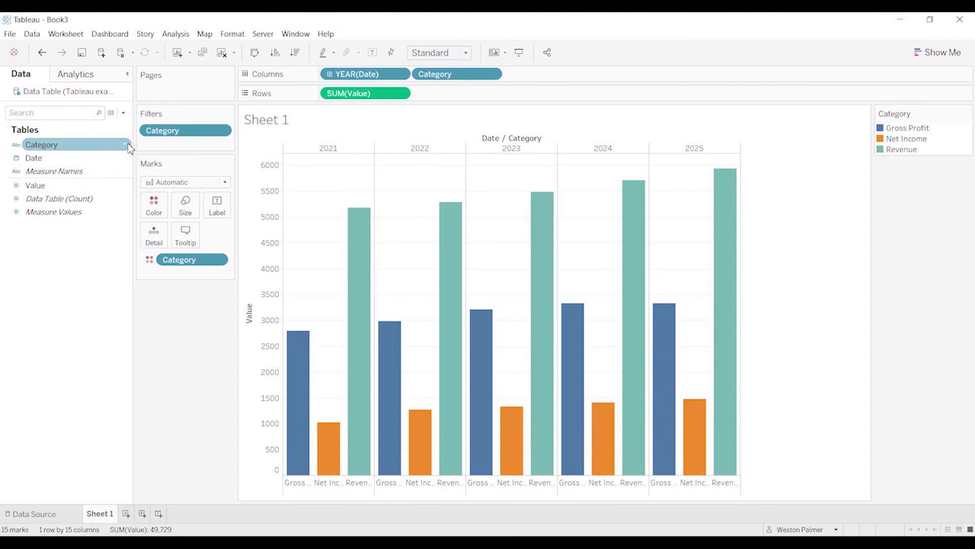
- Set Category's default sort to Manual: Revenue, Gross Profit, then Net Income
right_click(41, 144)
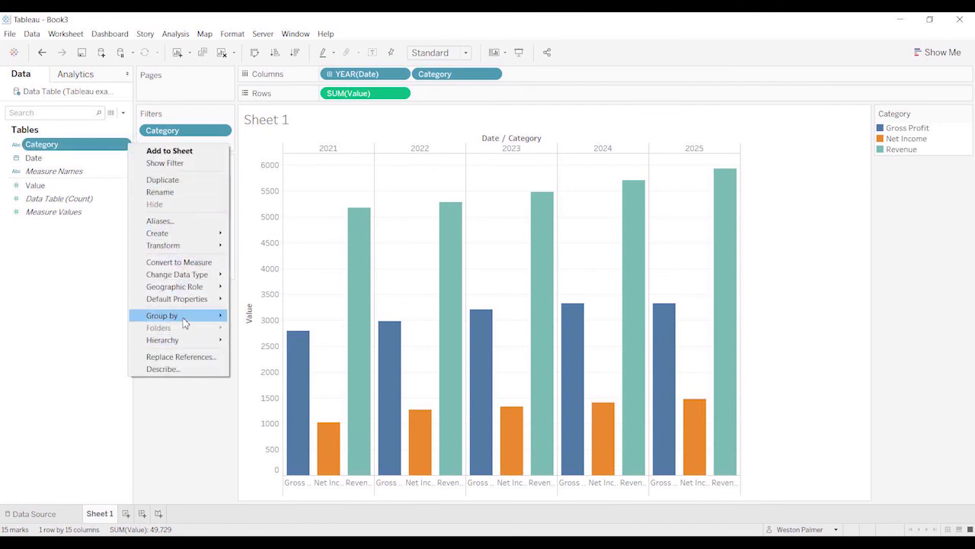
mouse_move(177, 298)
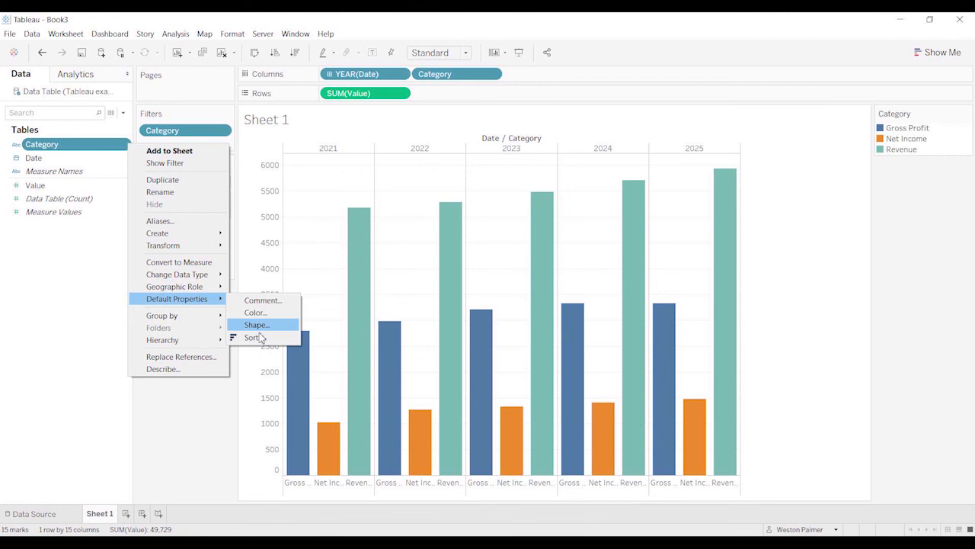
left_click(252, 337)
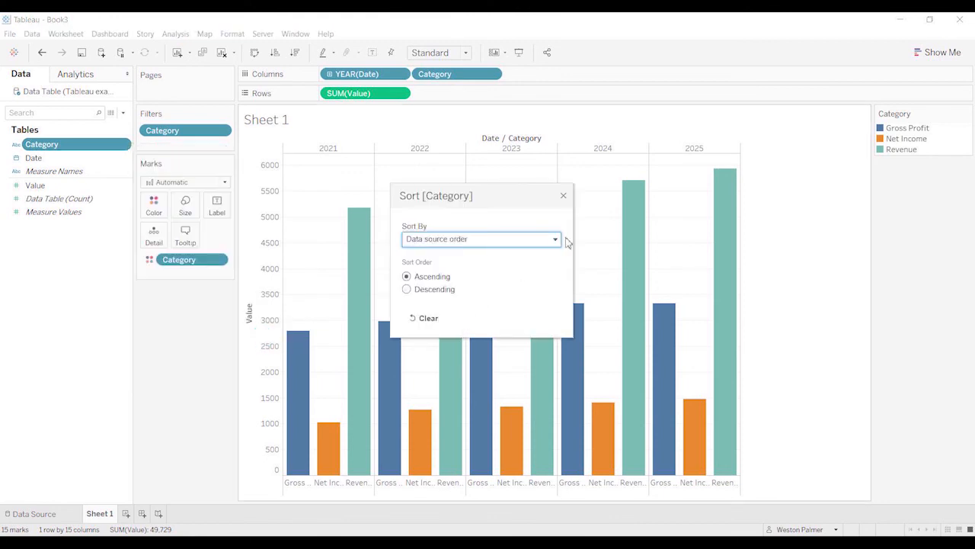
left_click(480, 239)
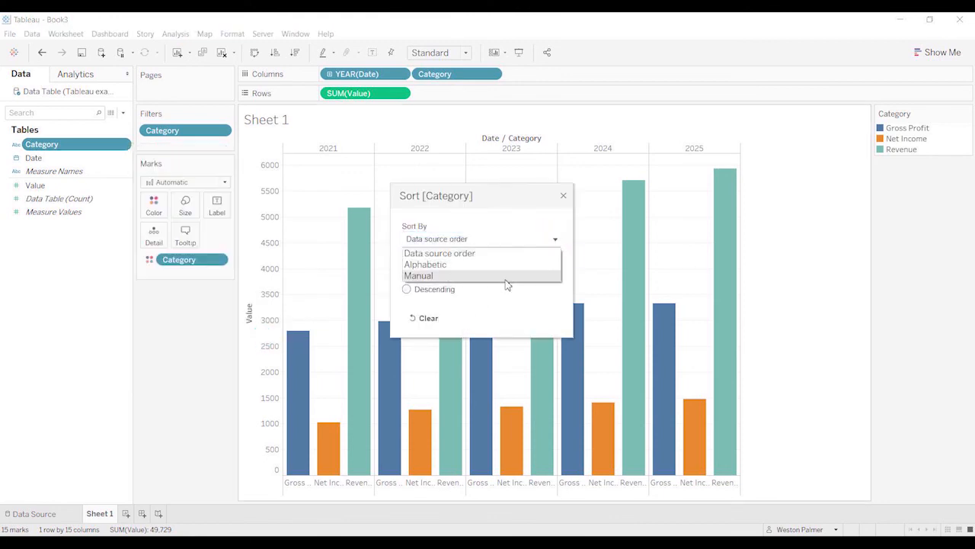
left_click(417, 275)
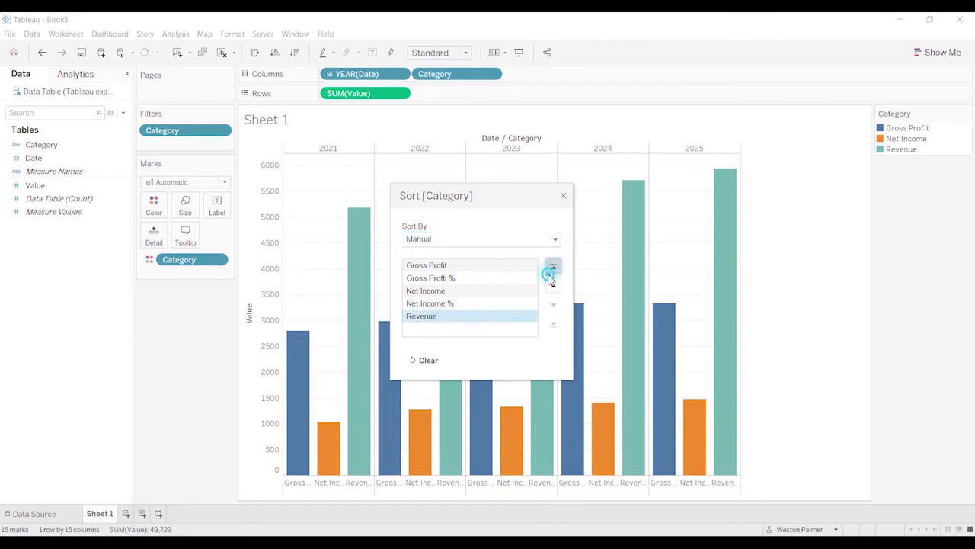
left_click(552, 267)
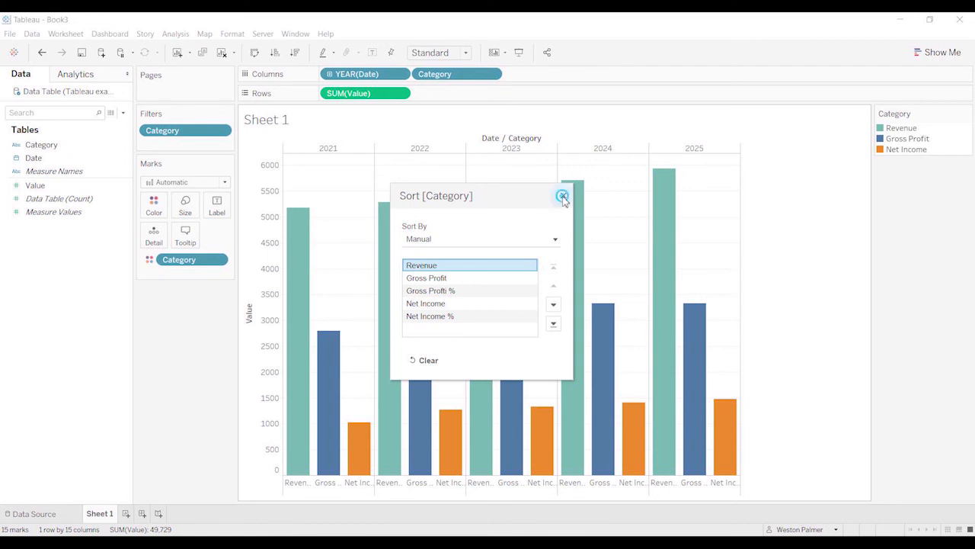
left_click(562, 196)
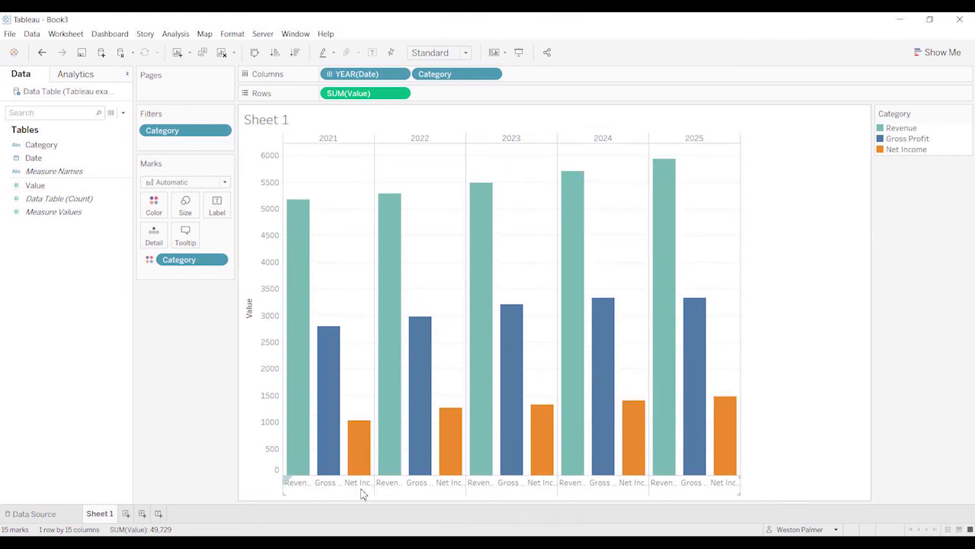
mouse_move(224, 496)
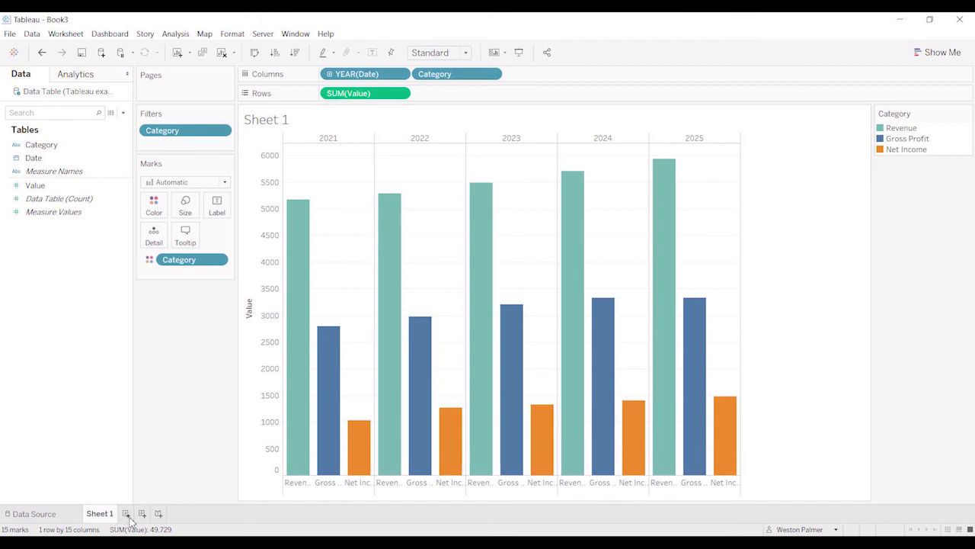
- On a new worksheet, plot summed Value by year as lines coloured by Category
left_click(141, 513)
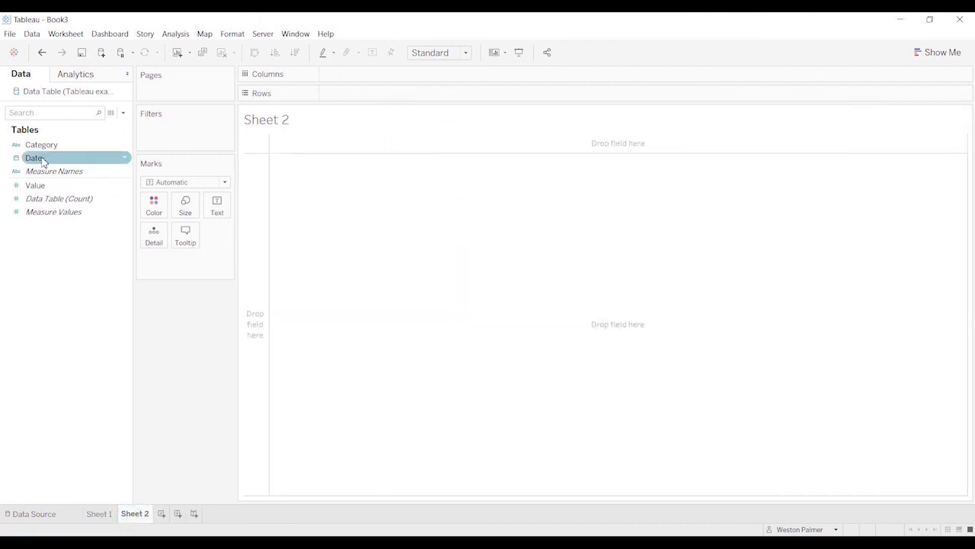
left_click_drag(34, 157, 366, 74)
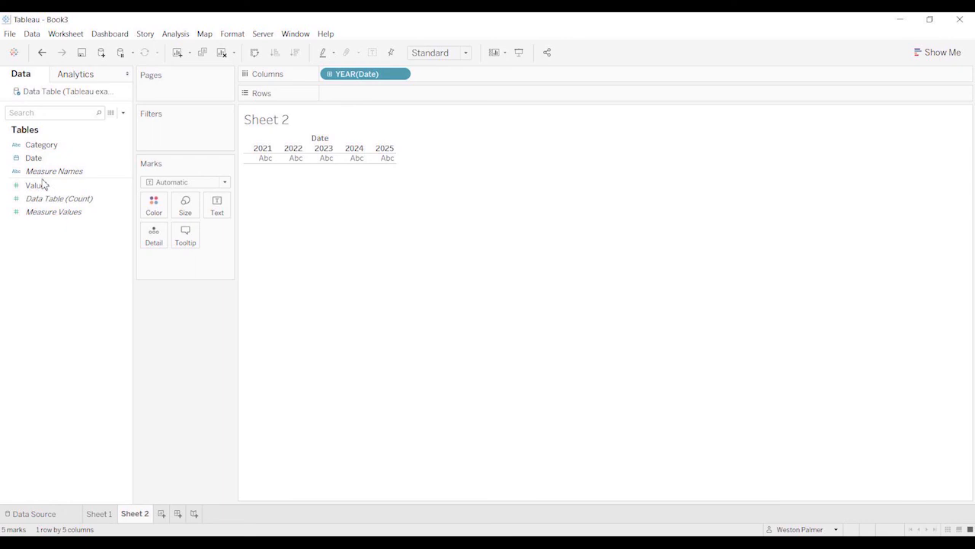
left_click_drag(35, 185, 366, 93)
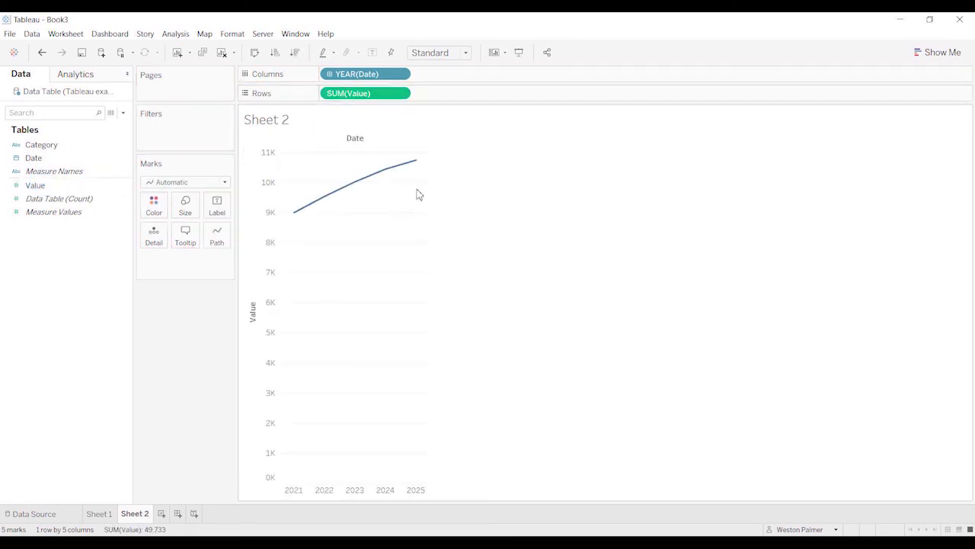
mouse_move(430, 242)
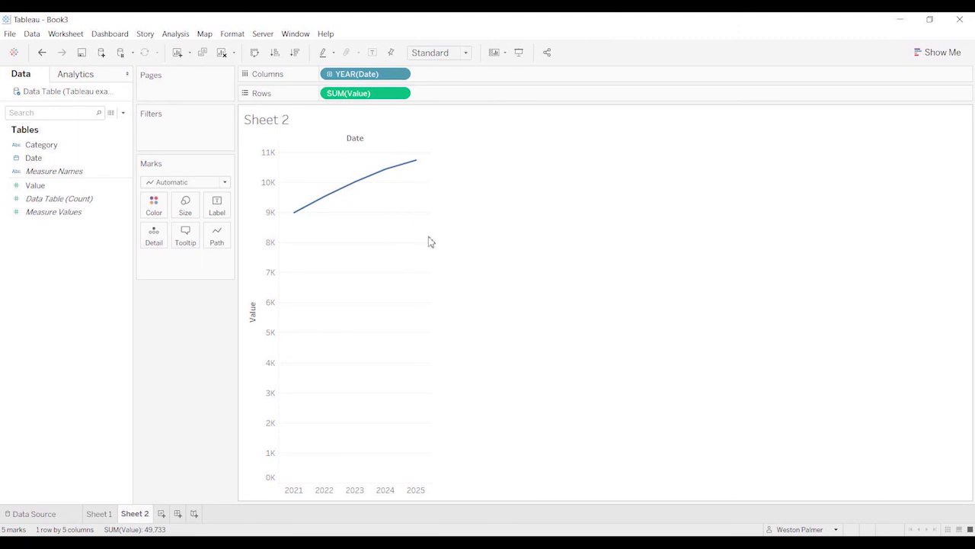
mouse_move(299, 296)
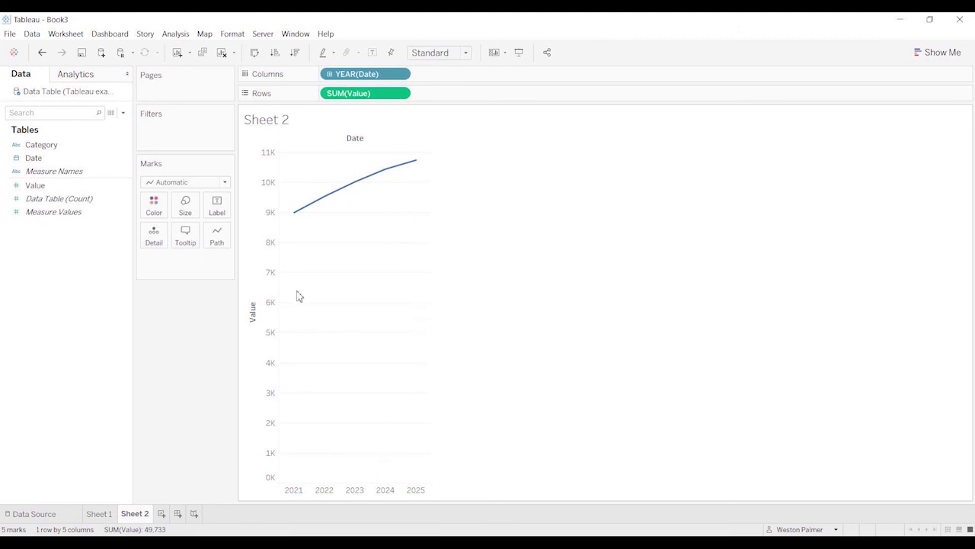
mouse_move(386, 173)
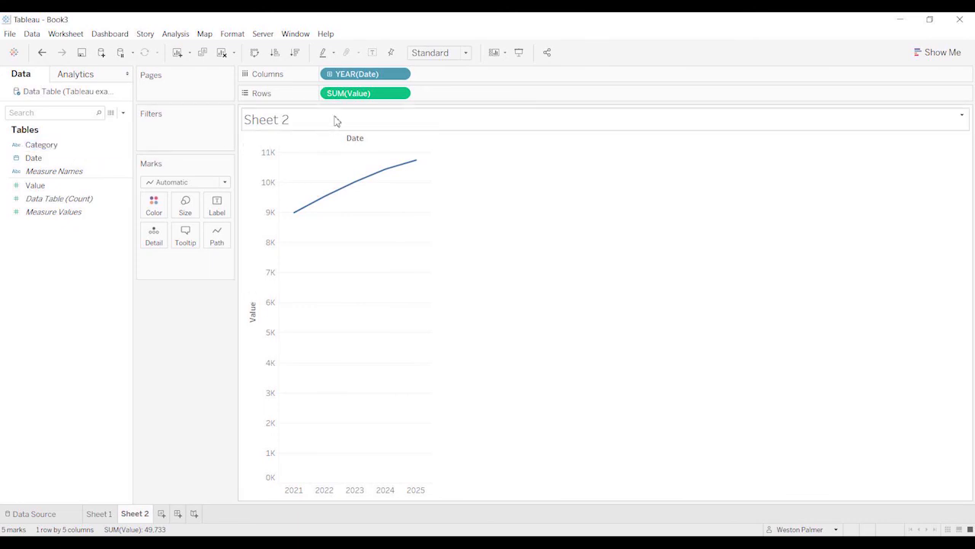
left_click(41, 144)
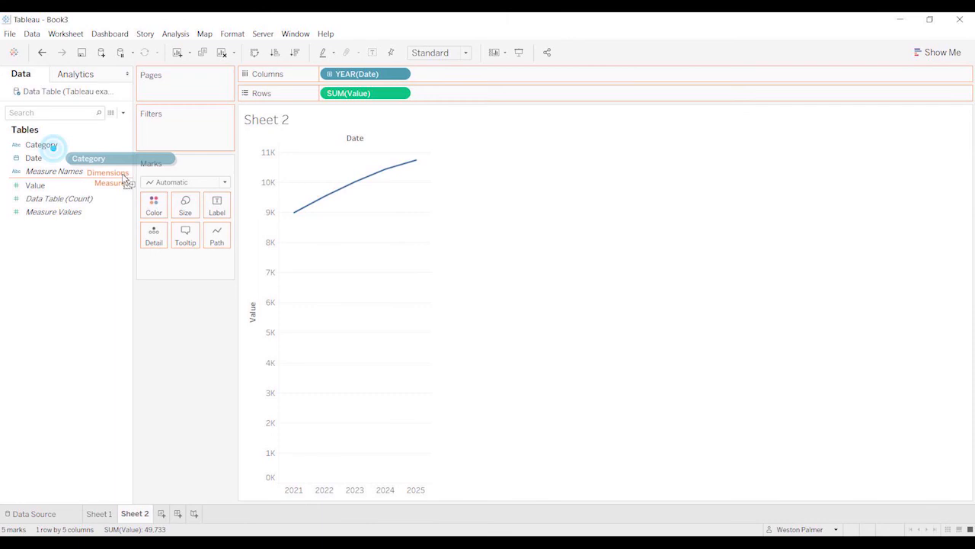
left_click_drag(42, 145, 154, 206)
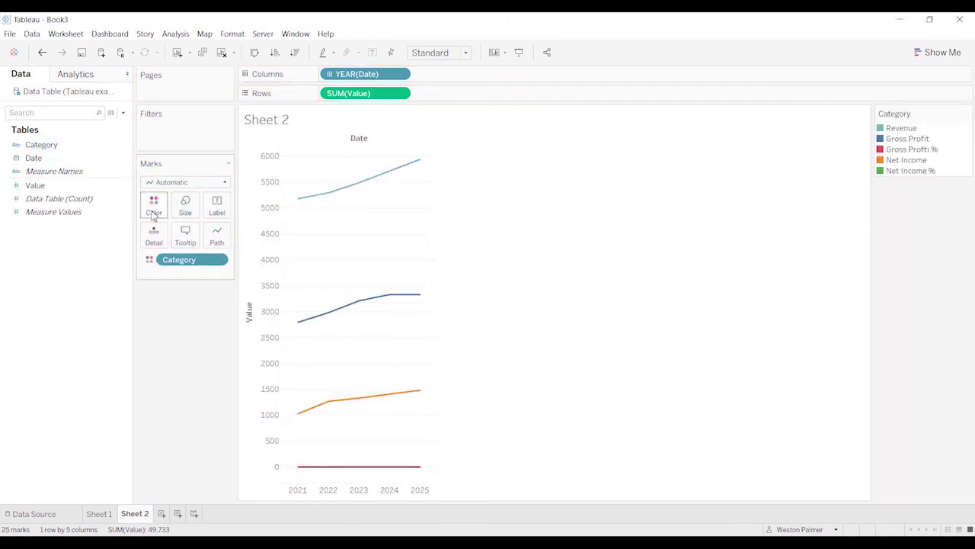
mouse_move(448, 456)
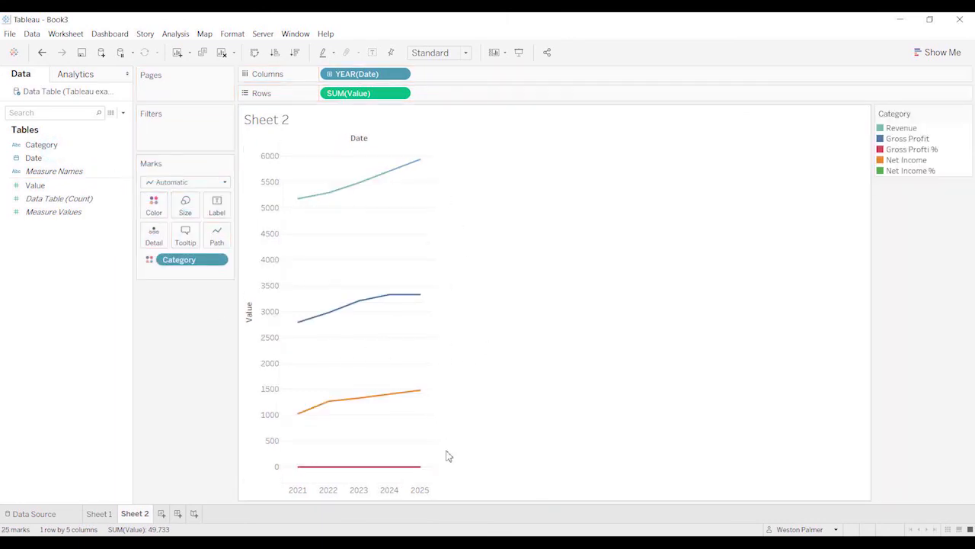